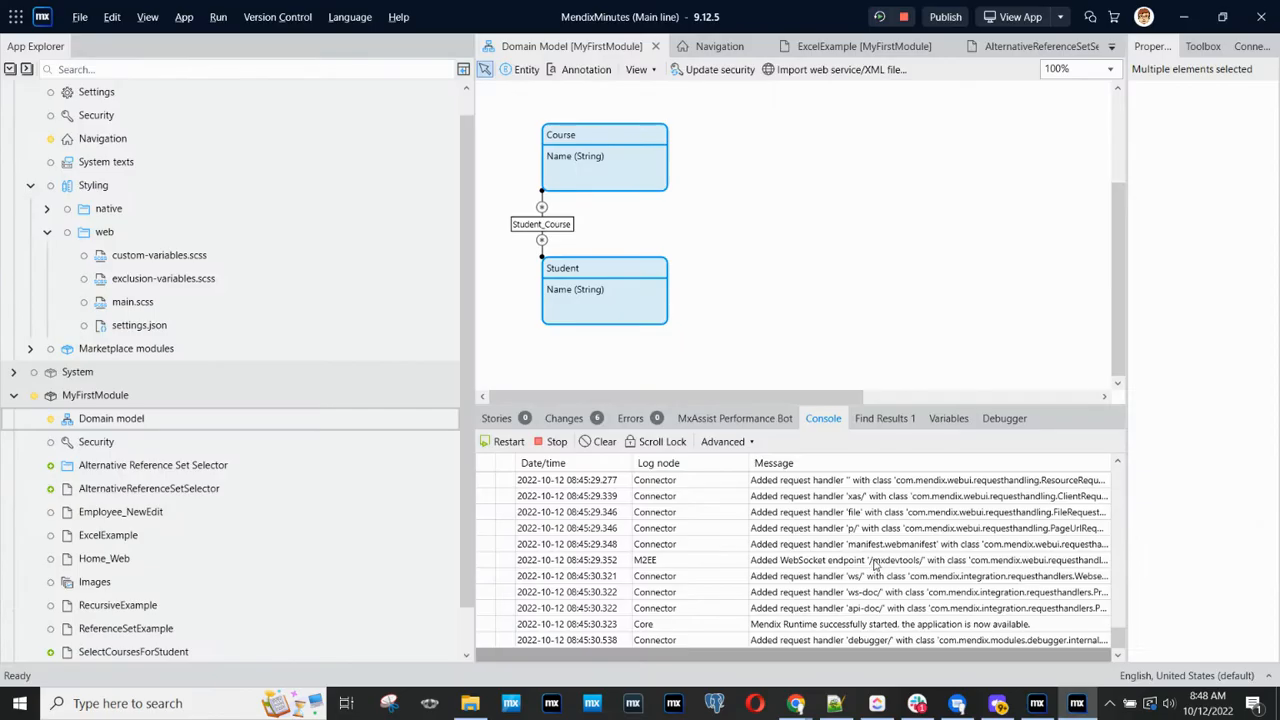
{"action": "mouse_move", "coordinate": [584, 268]}
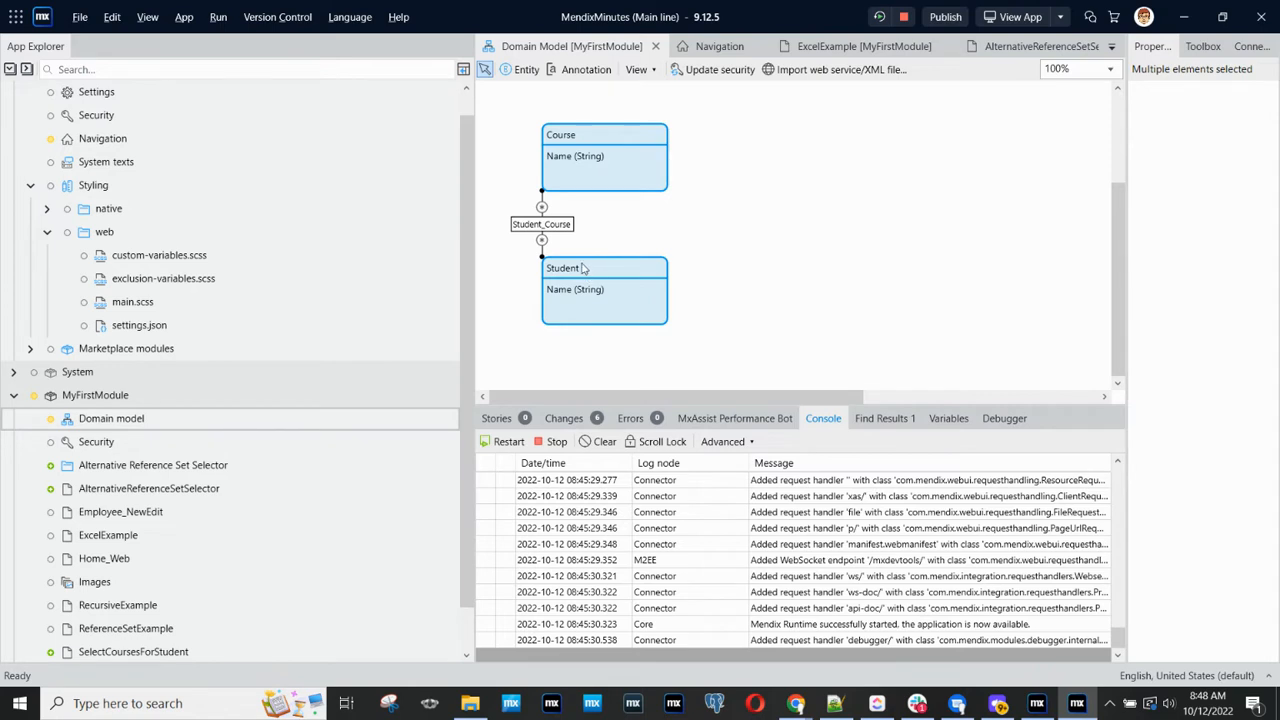
{"action": "mouse_move", "coordinate": [550, 122]}
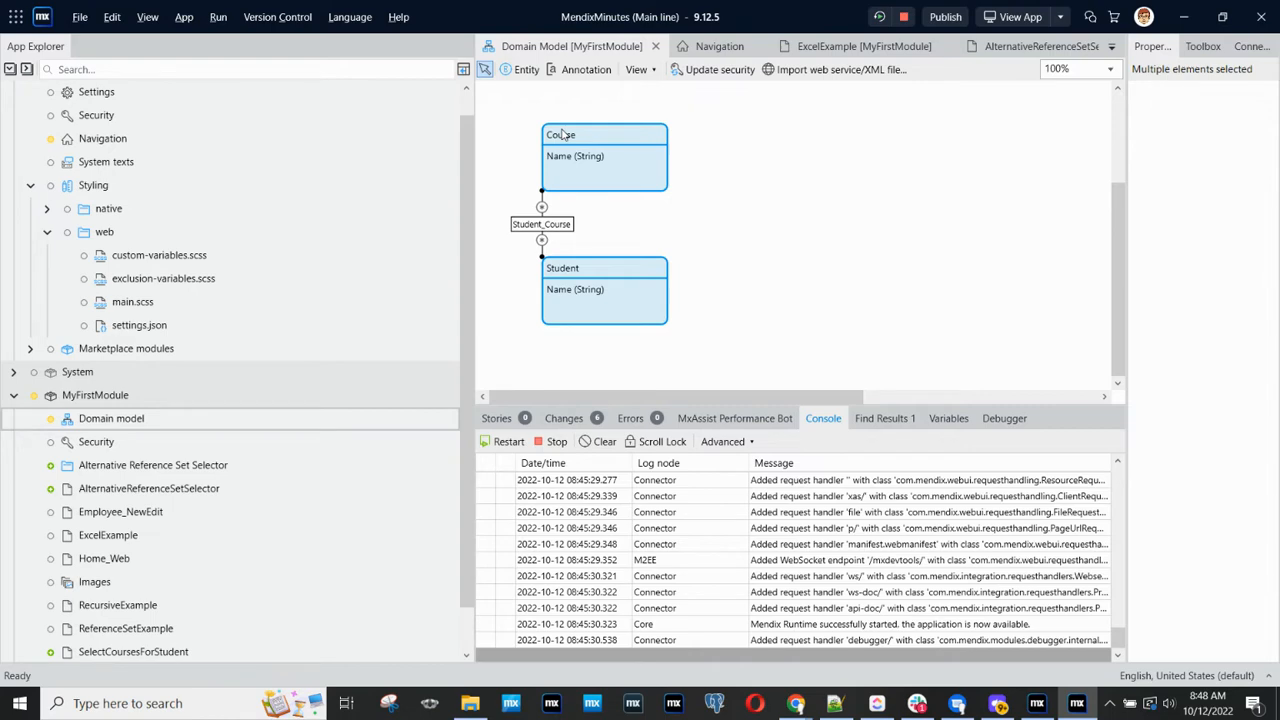
Switch from Studio Pro's domain model to the running app window
{"action": "key", "text": "alt+tab"}
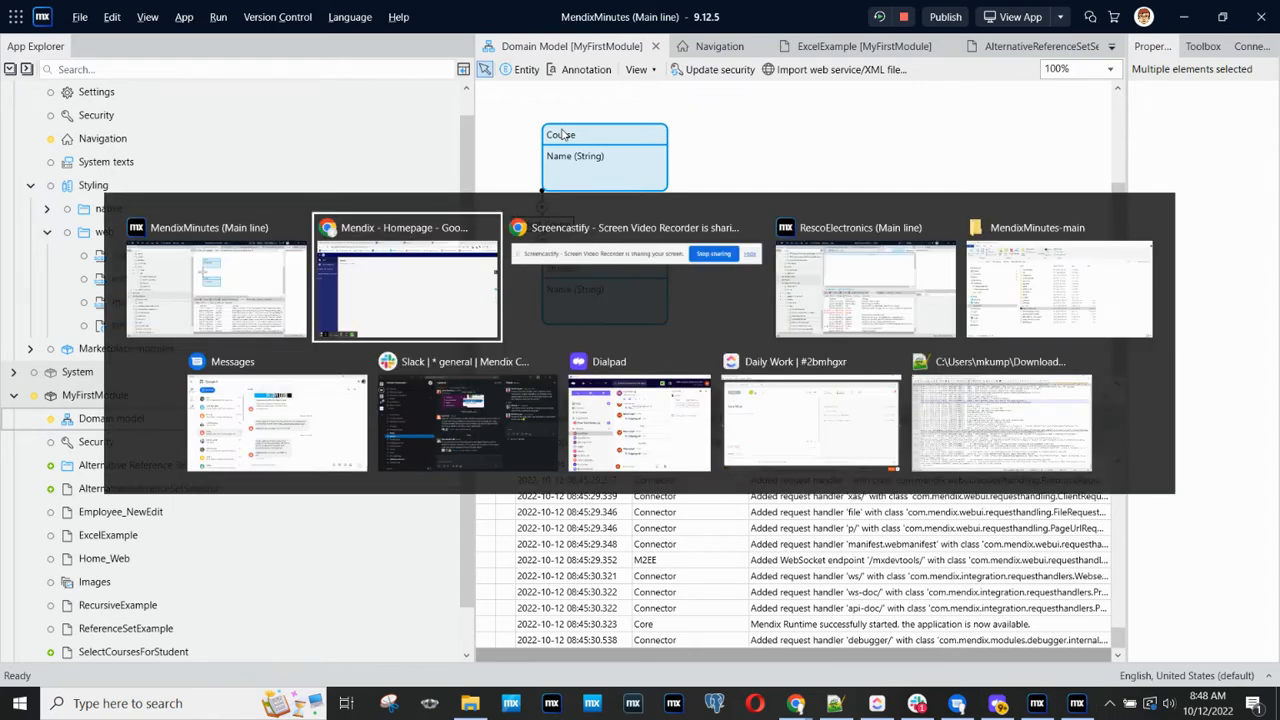
View the Alternative Reference Set Selector page's course list in the browser, then return to Studio Pro
{"action": "left_click", "coordinate": [408, 288]}
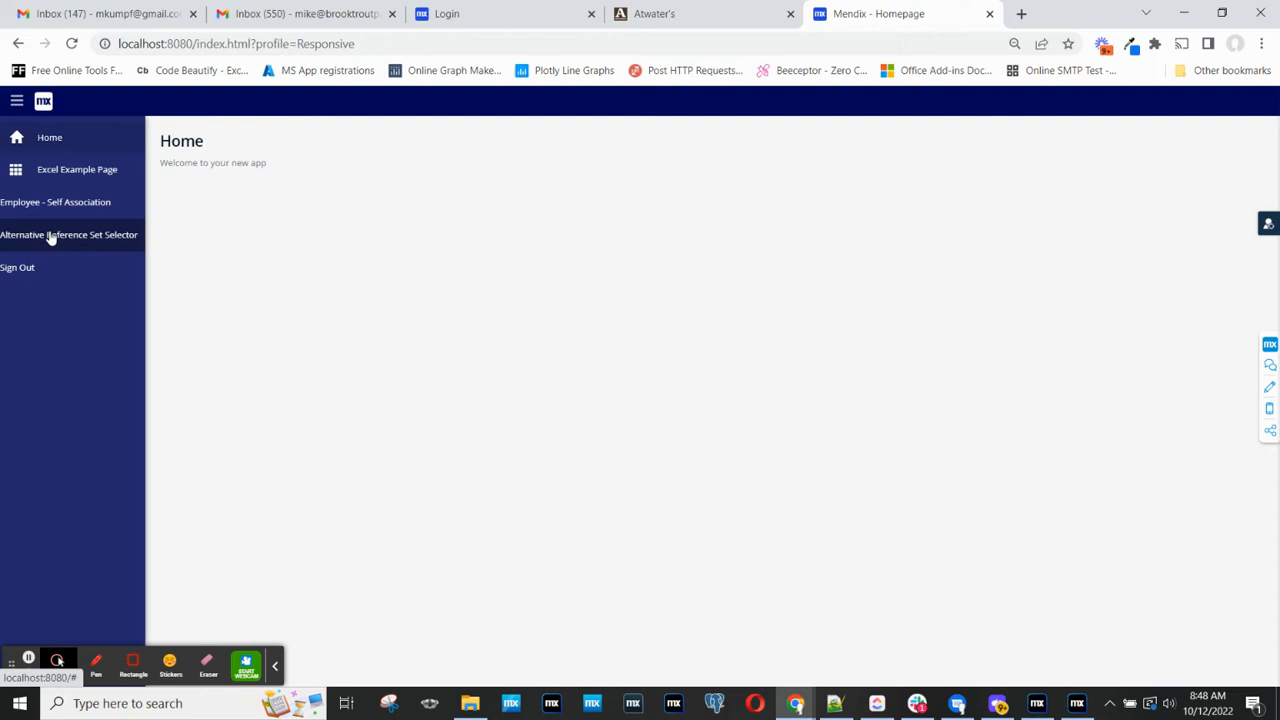
{"action": "left_click", "coordinate": [68, 234]}
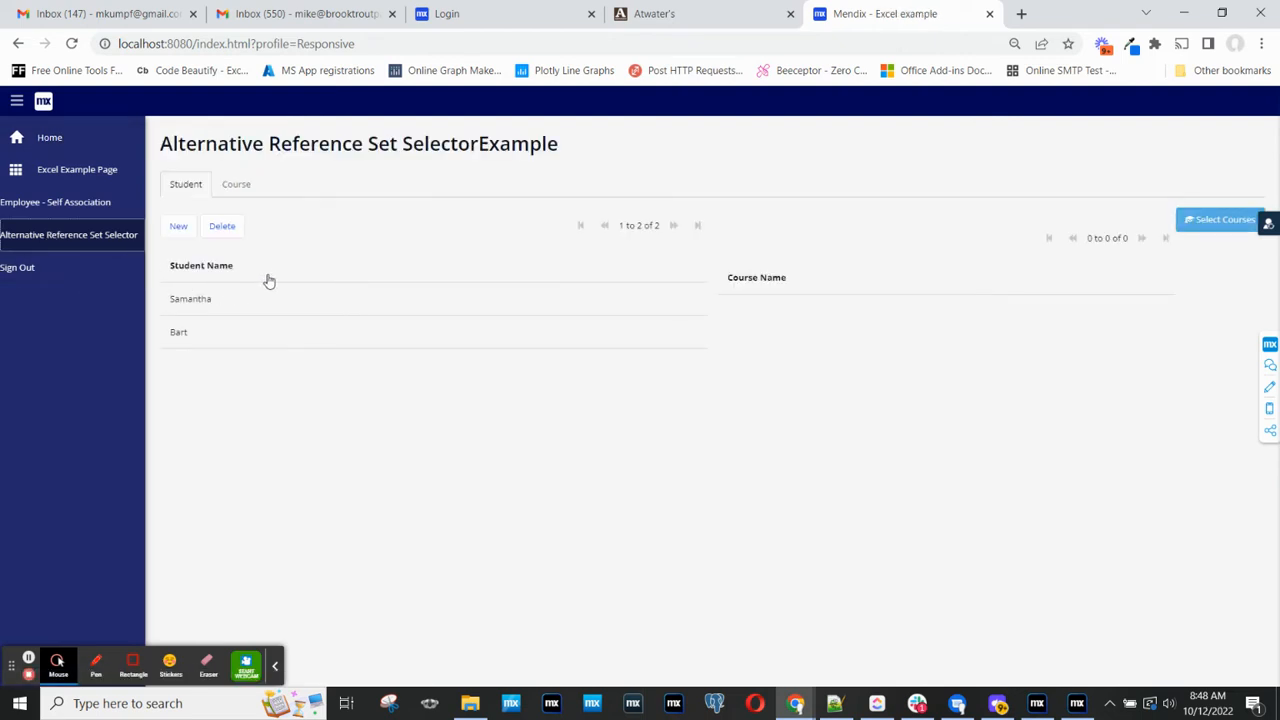
{"action": "left_click", "coordinate": [236, 184]}
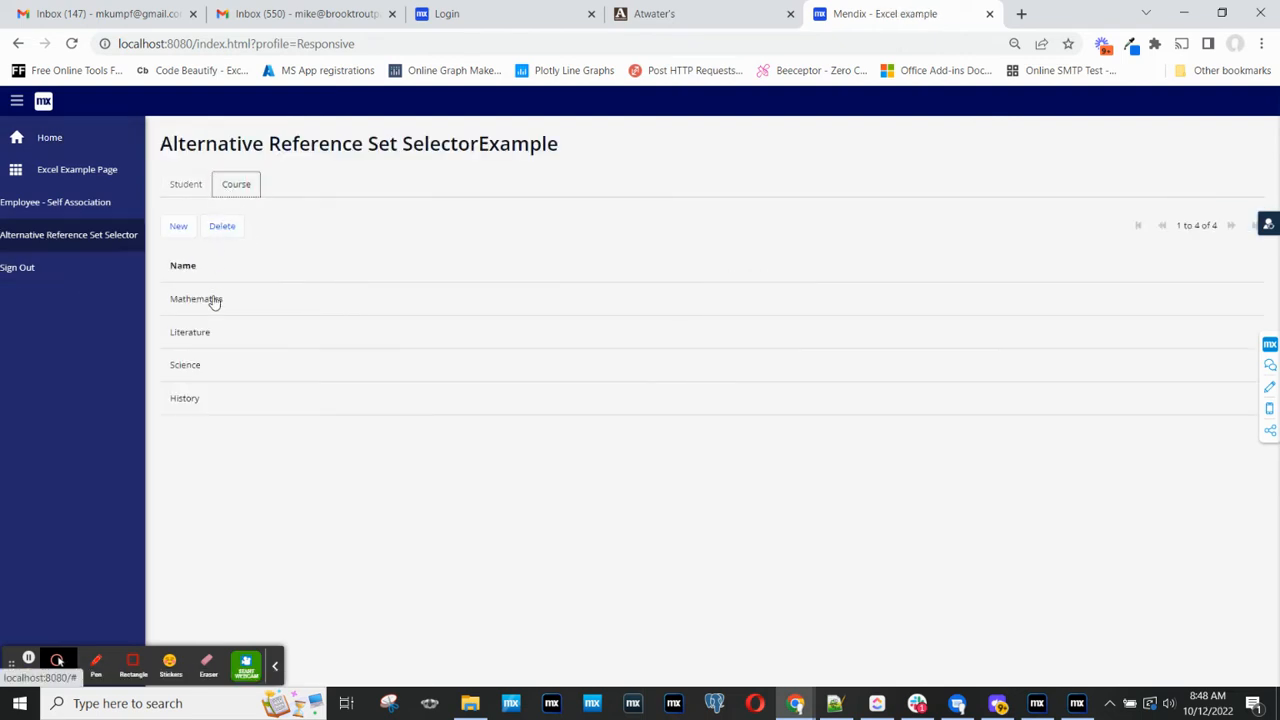
{"action": "left_click", "coordinate": [184, 184]}
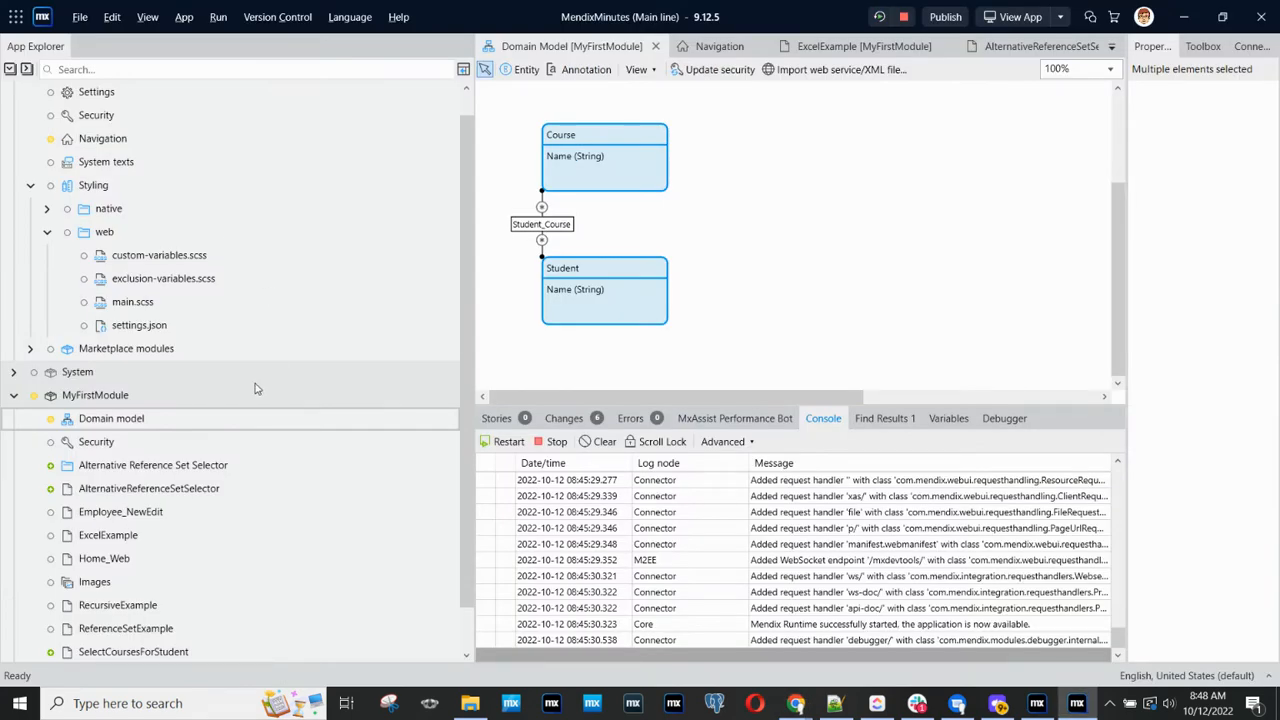
Open SelectCoursesForStudent and go to the ToggleCourseForOneStudent microflow behind its Add button
{"action": "scroll", "scroll_direction": "down", "scroll_amount": 3}
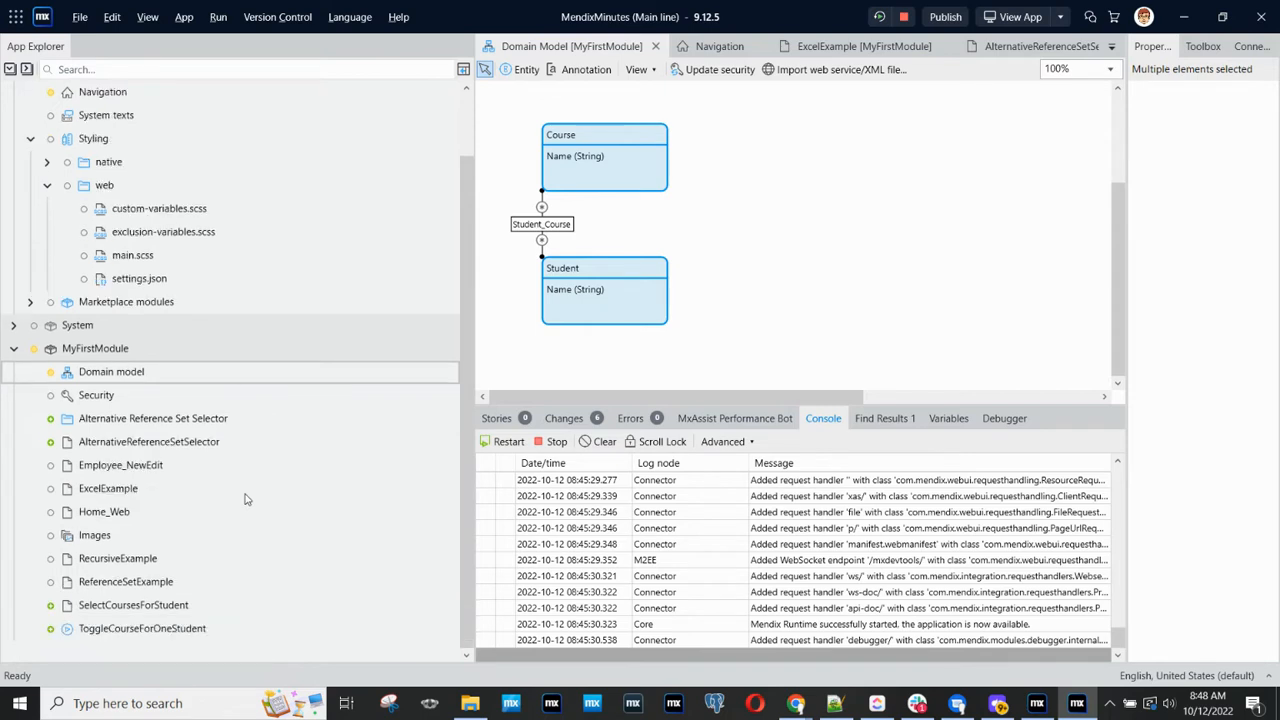
{"action": "double_click", "coordinate": [132, 604]}
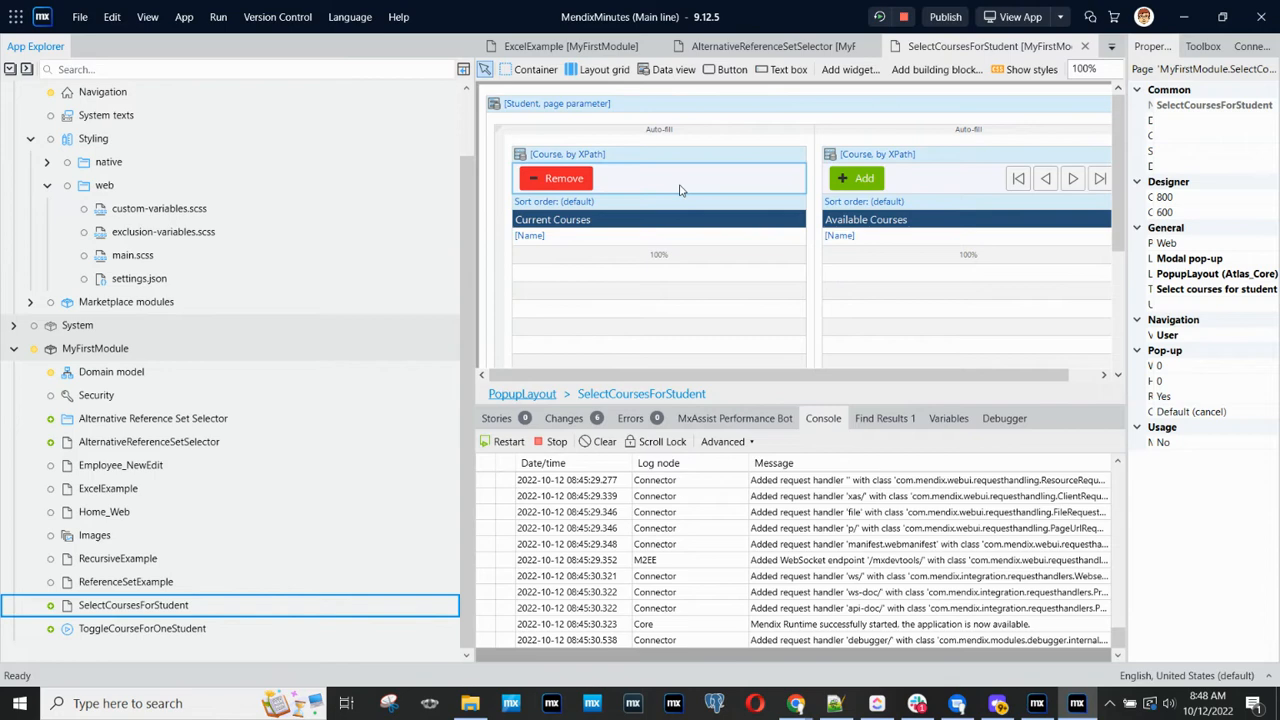
{"action": "right_click", "coordinate": [856, 178]}
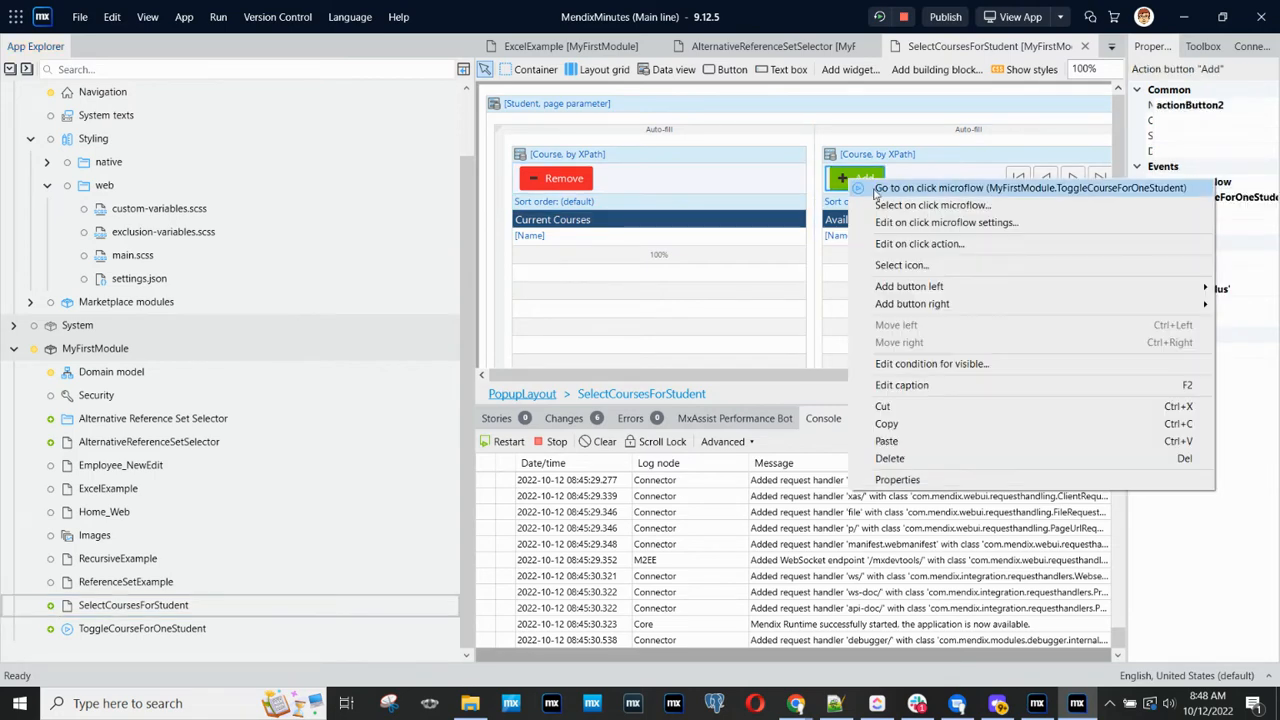
{"action": "left_click", "coordinate": [1028, 188]}
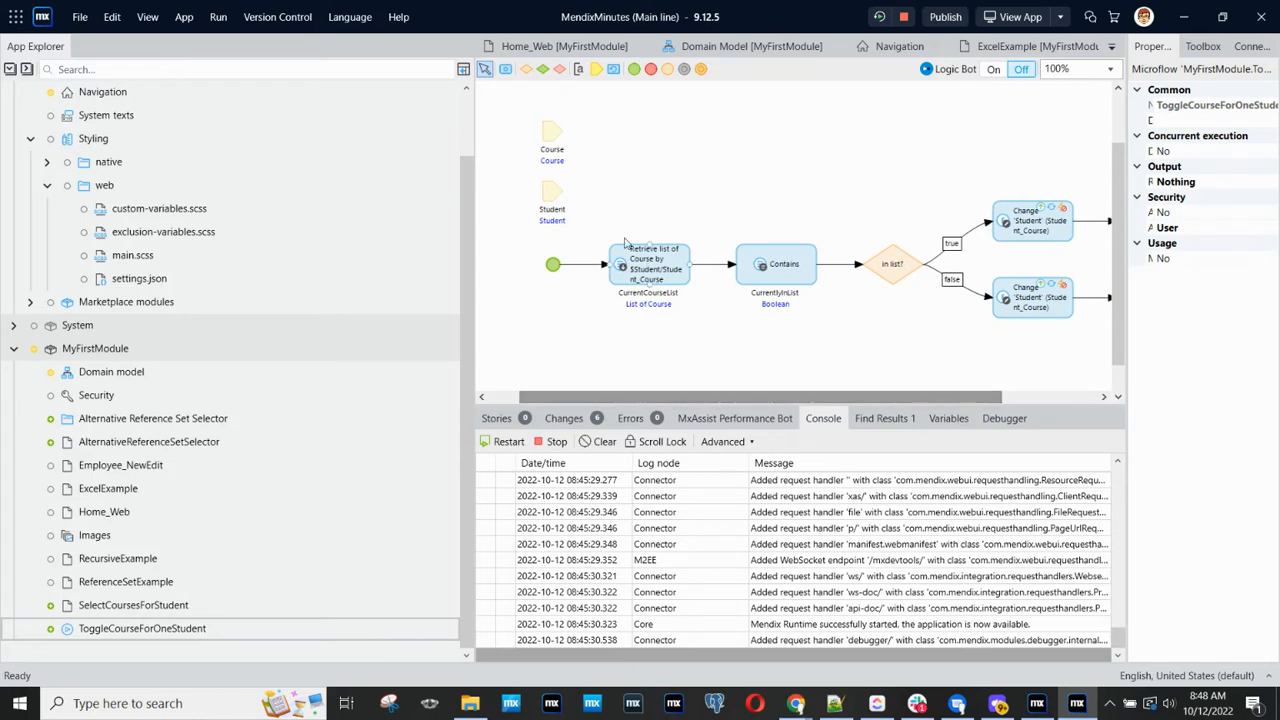
{"action": "mouse_move", "coordinate": [548, 196]}
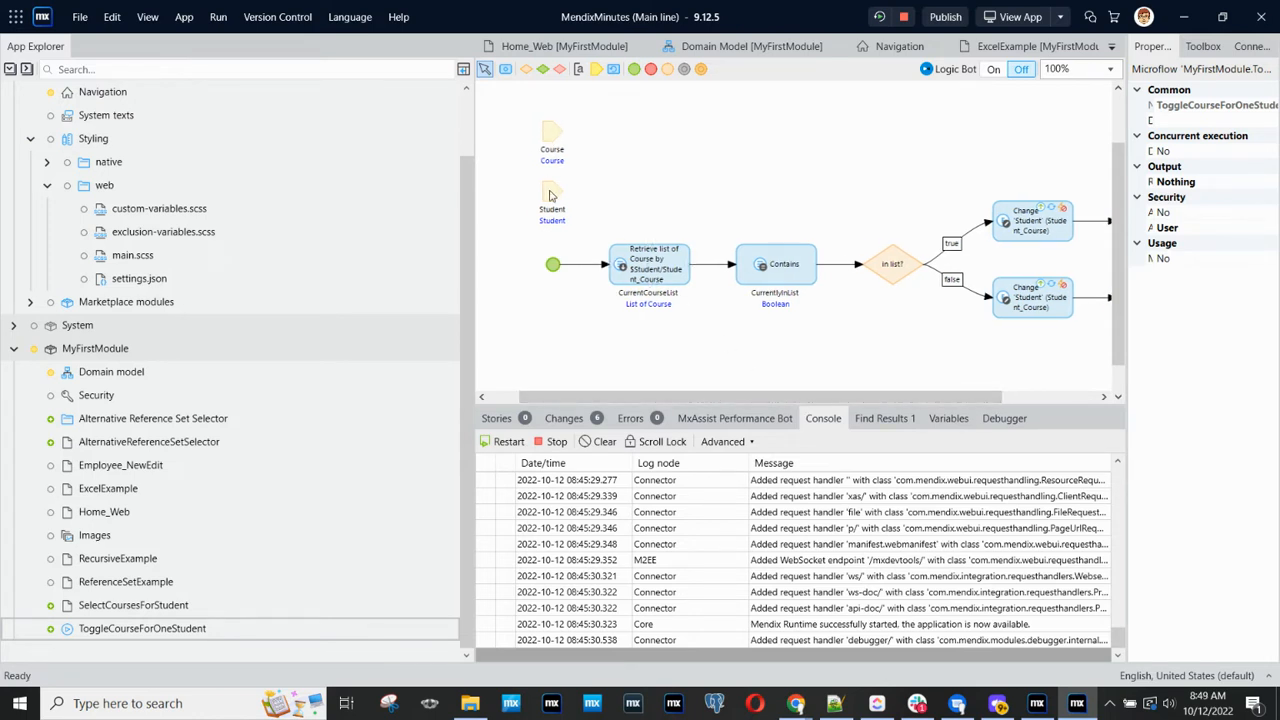
{"action": "mouse_move", "coordinate": [648, 336]}
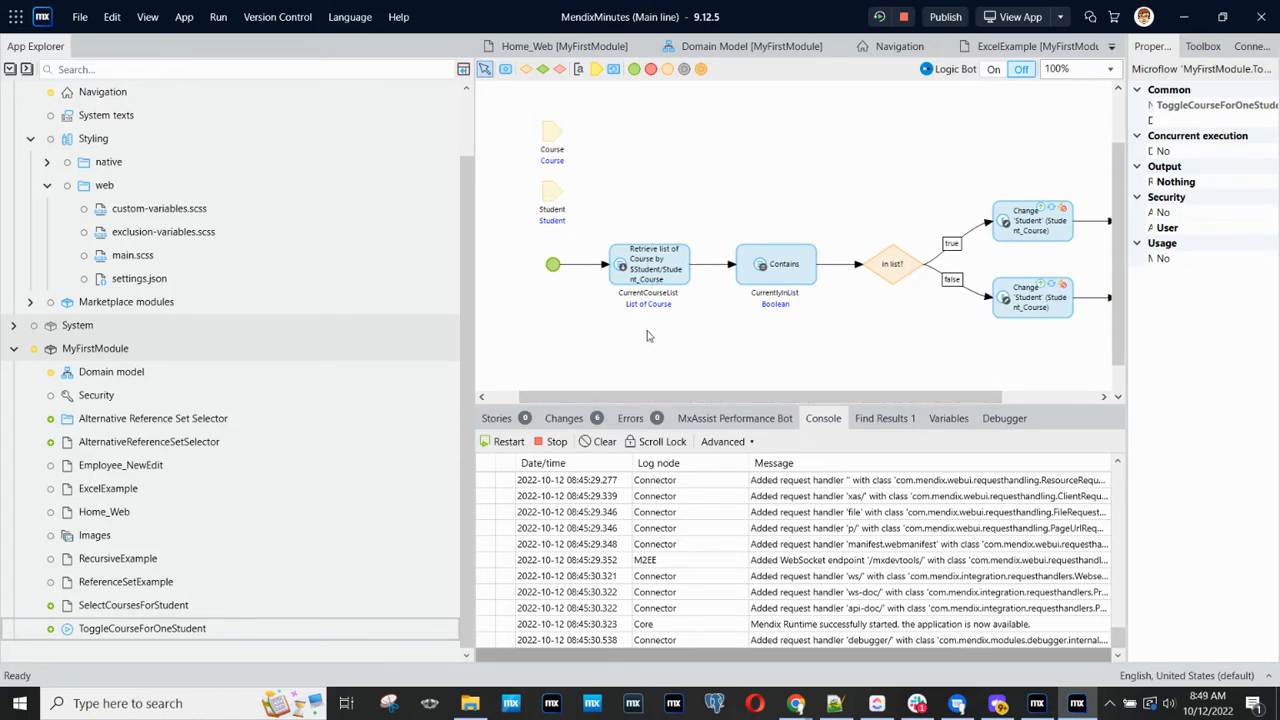
{"action": "mouse_move", "coordinate": [552, 128]}
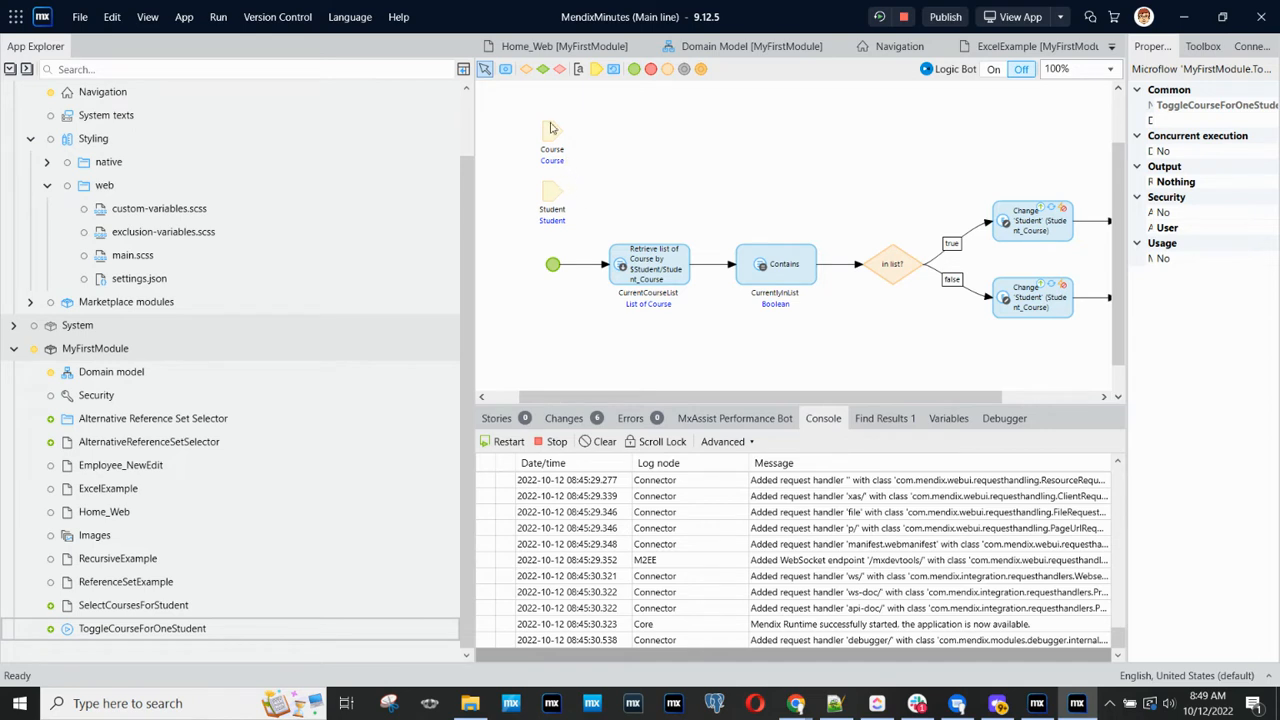
{"action": "mouse_move", "coordinate": [580, 184]}
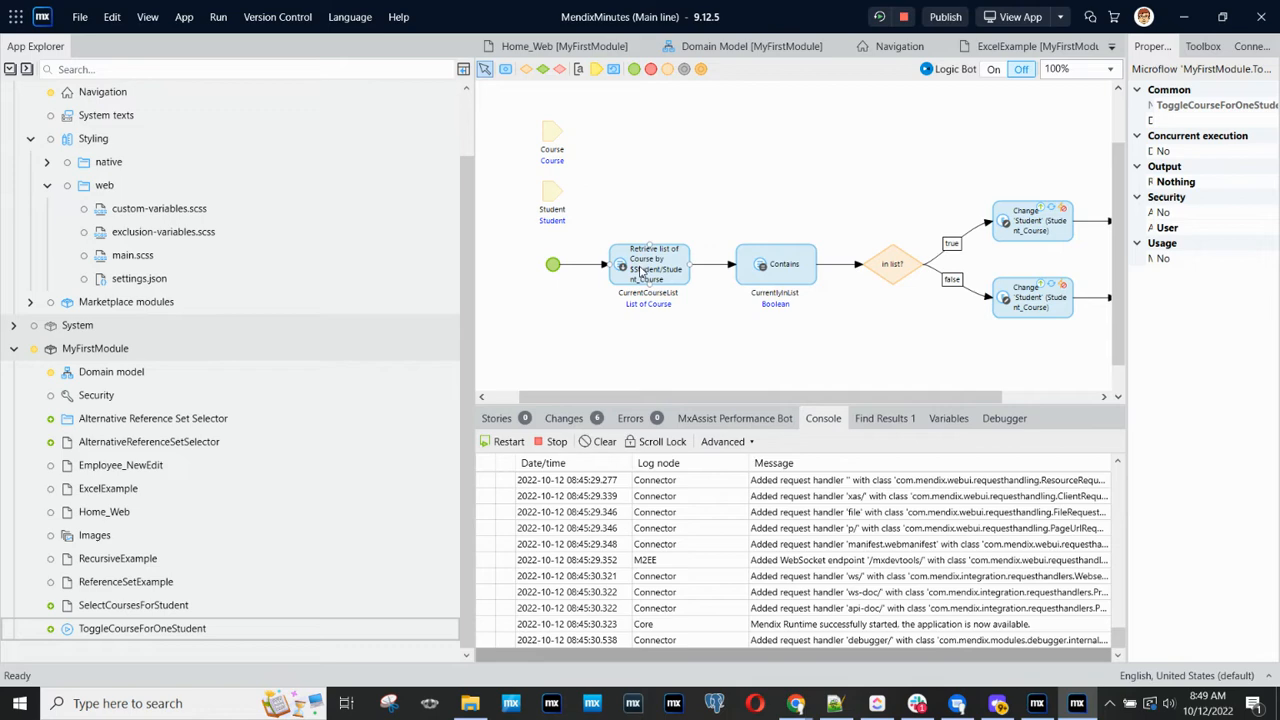
{"action": "left_click", "coordinate": [648, 264]}
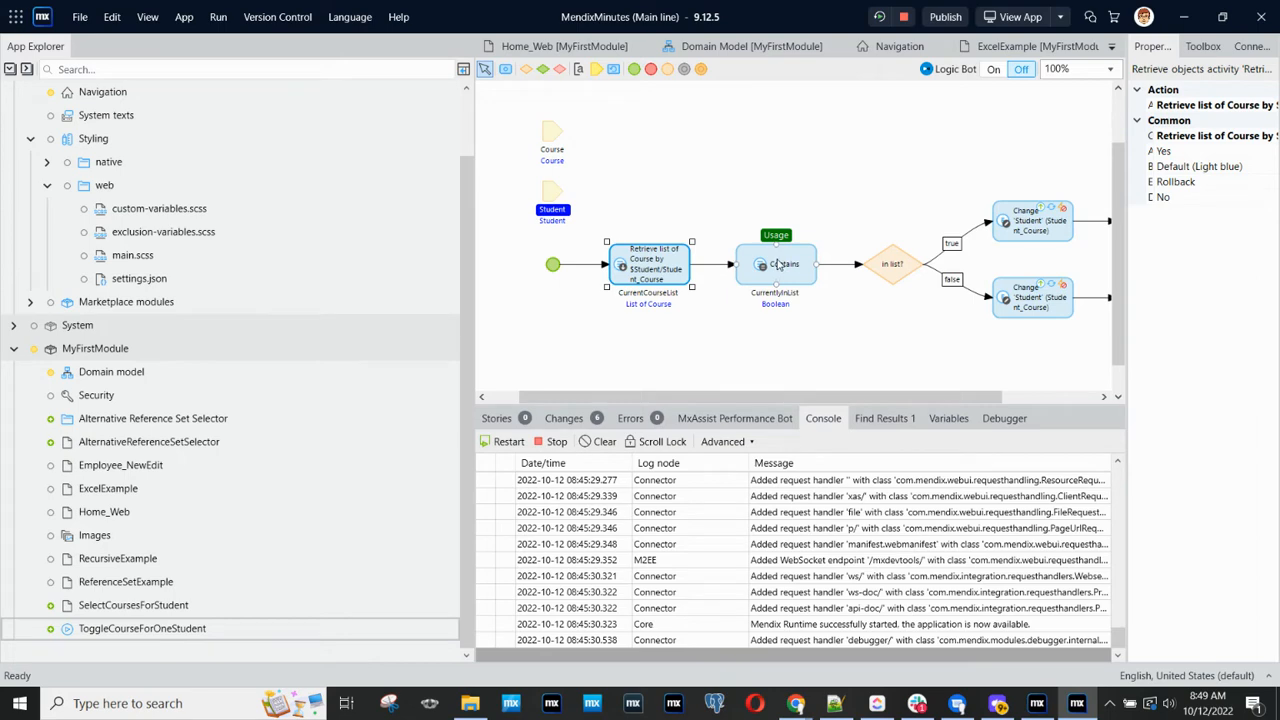
{"action": "double_click", "coordinate": [776, 264]}
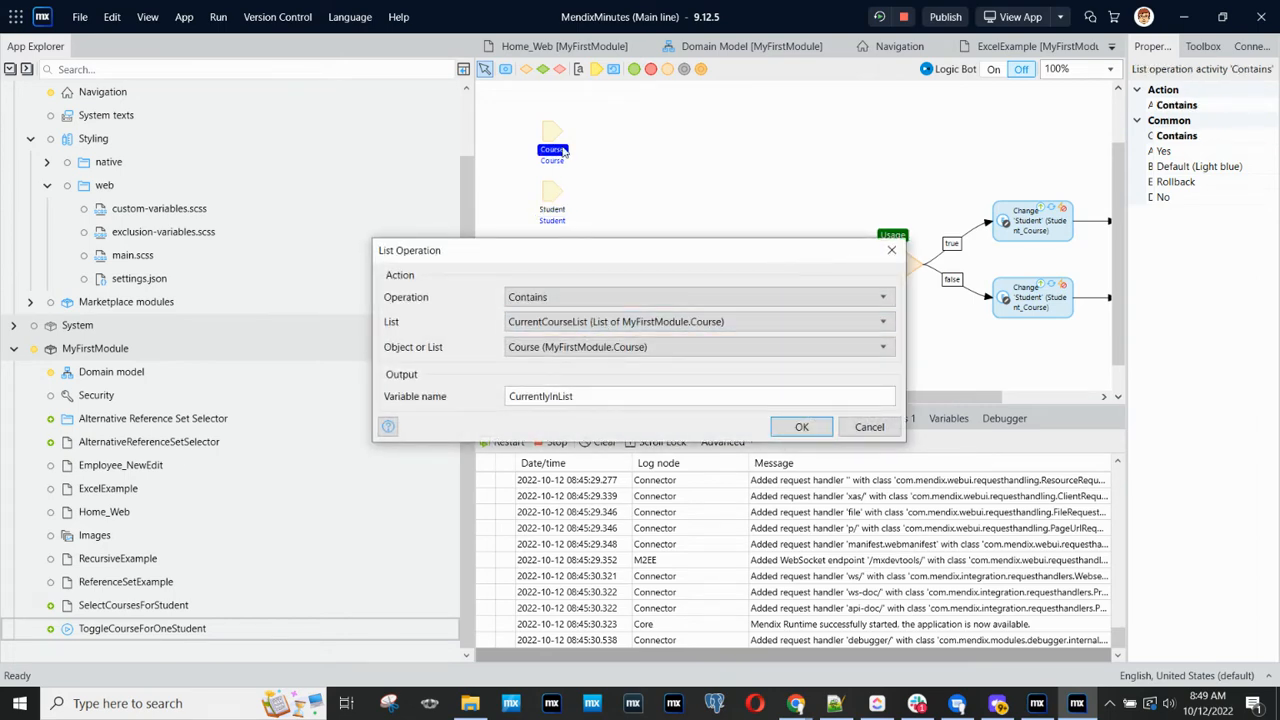
{"action": "mouse_move", "coordinate": [744, 392]}
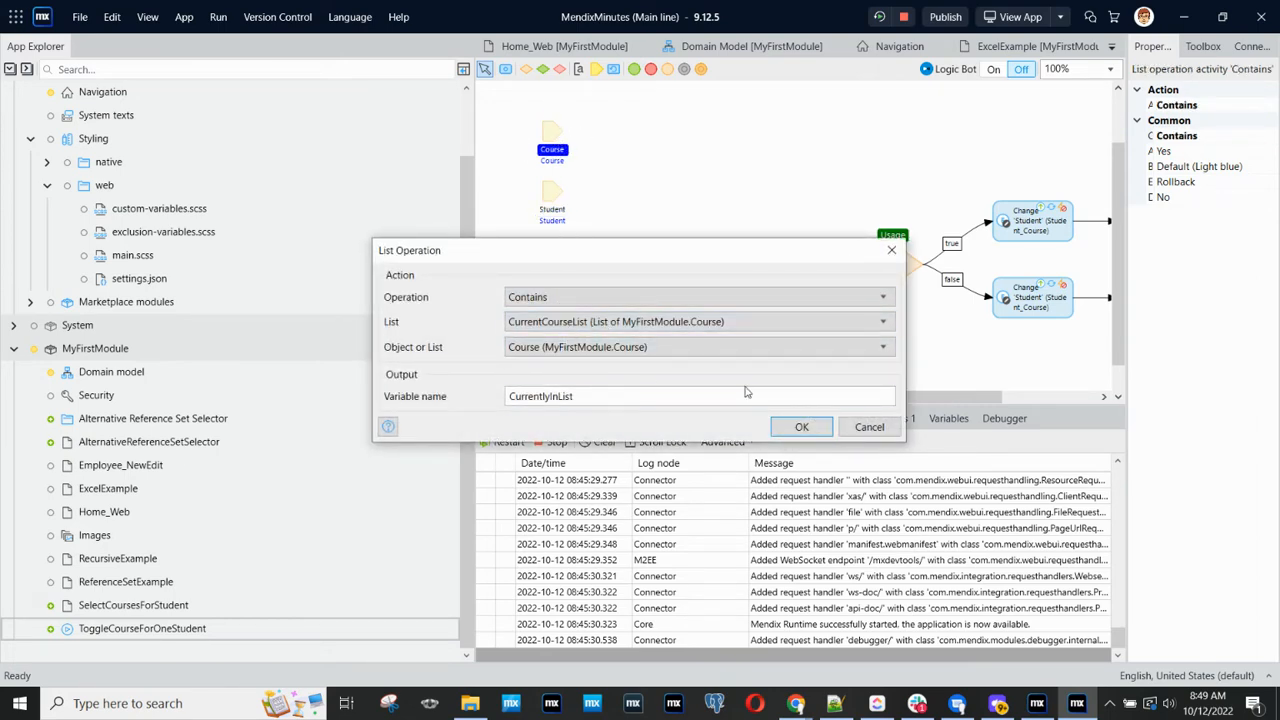
{"action": "left_click", "coordinate": [800, 428]}
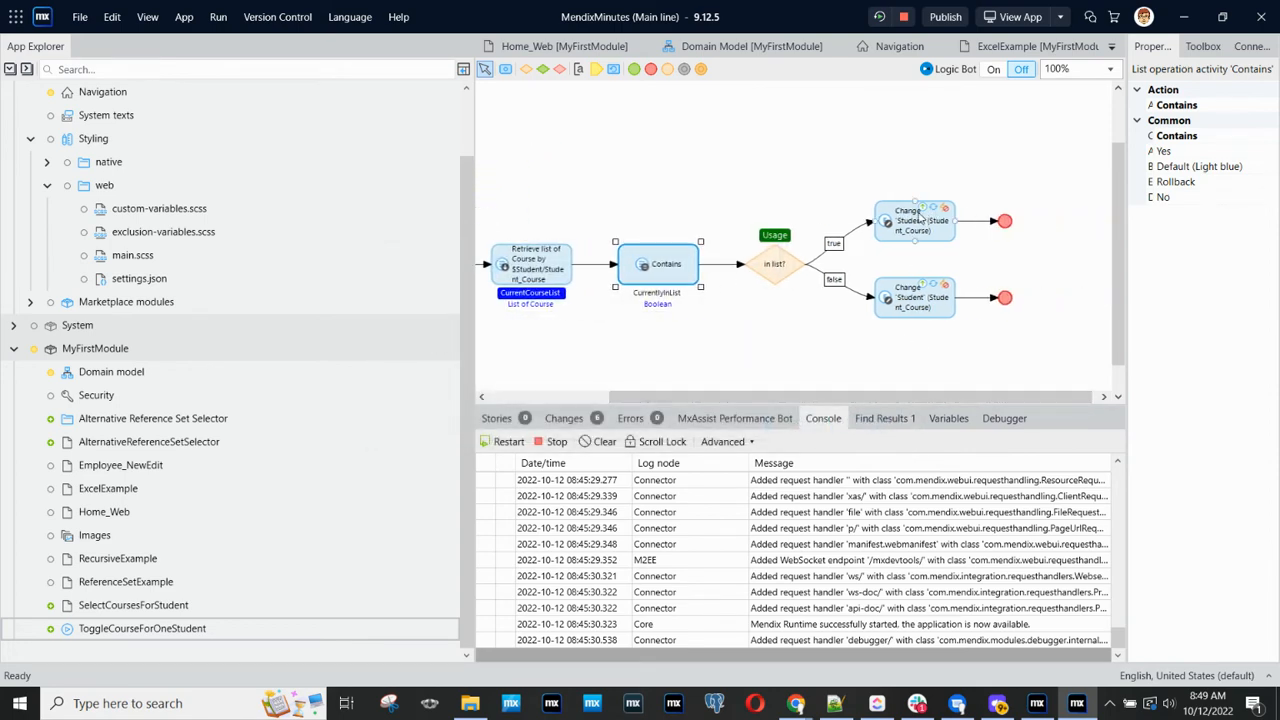
{"action": "double_click", "coordinate": [912, 220]}
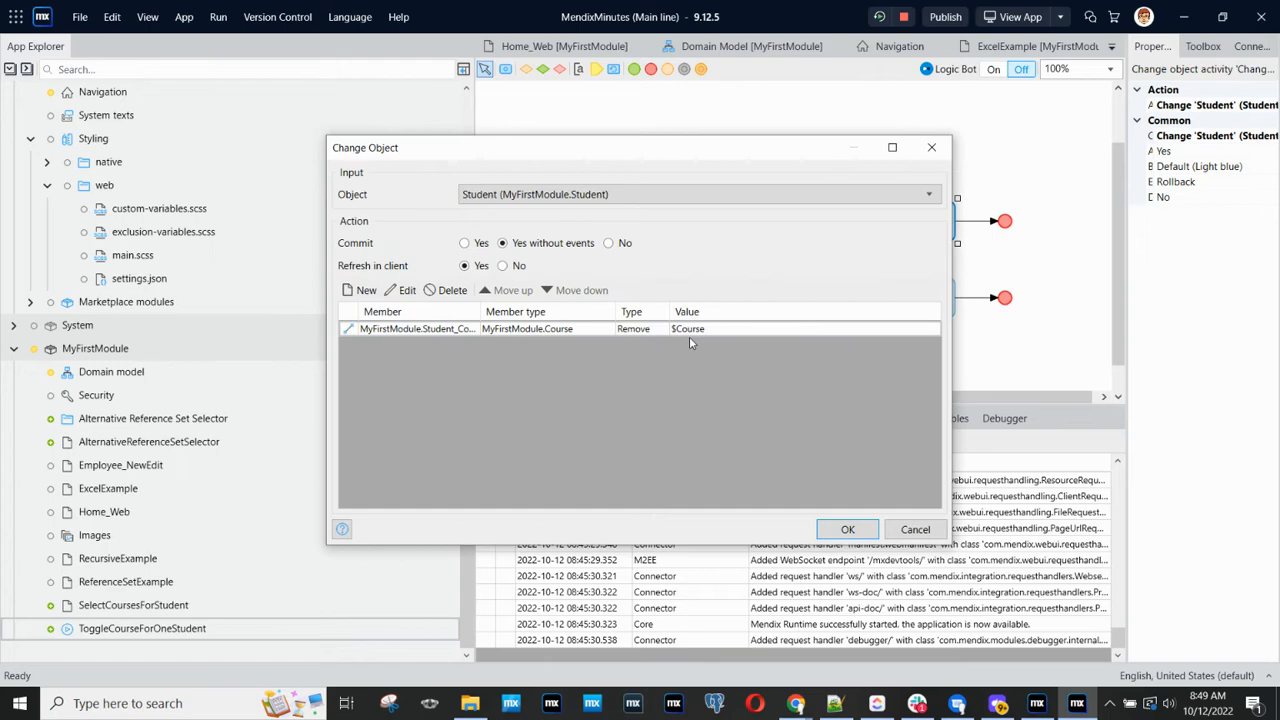
{"action": "mouse_move", "coordinate": [612, 344]}
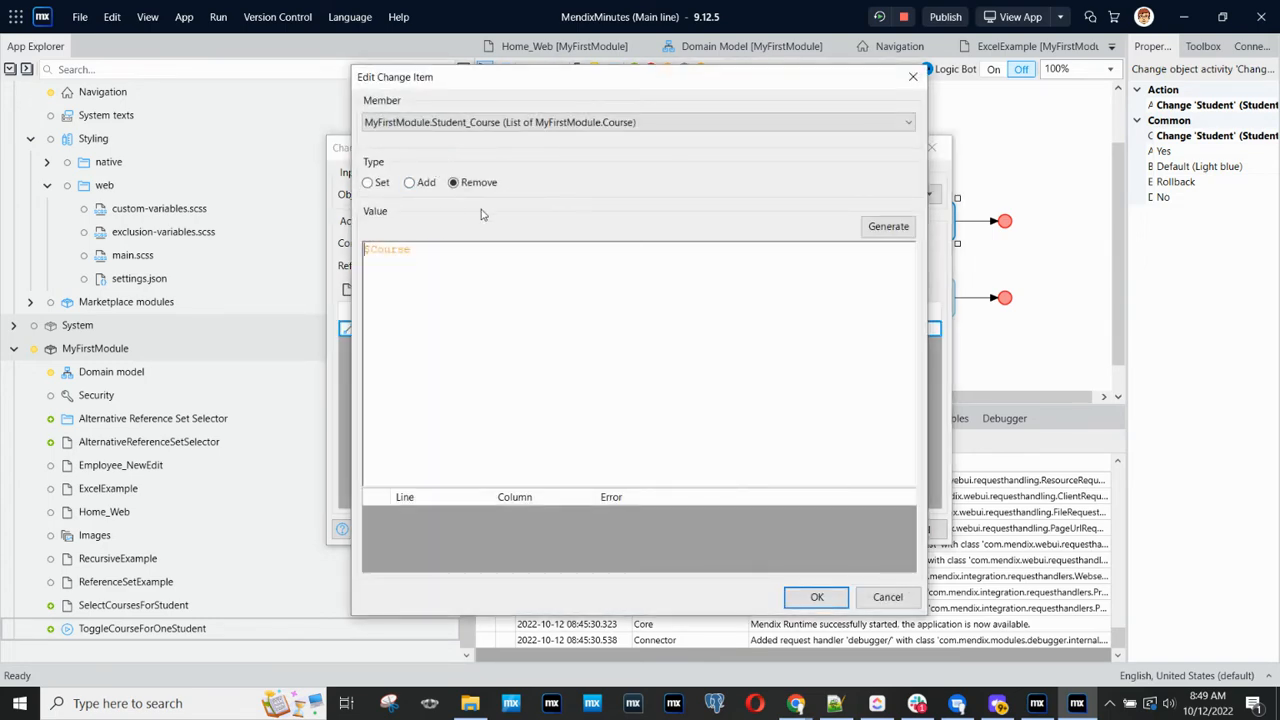
{"action": "left_click", "coordinate": [816, 596]}
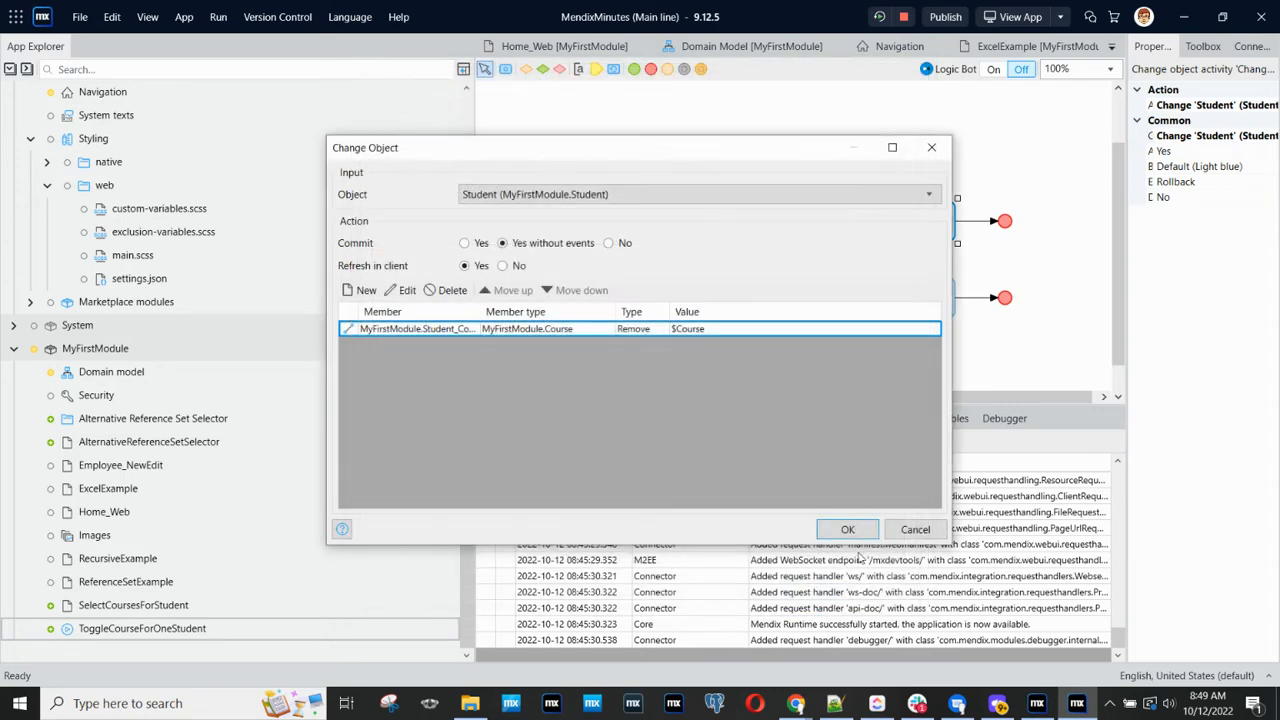
{"action": "left_click", "coordinate": [848, 528]}
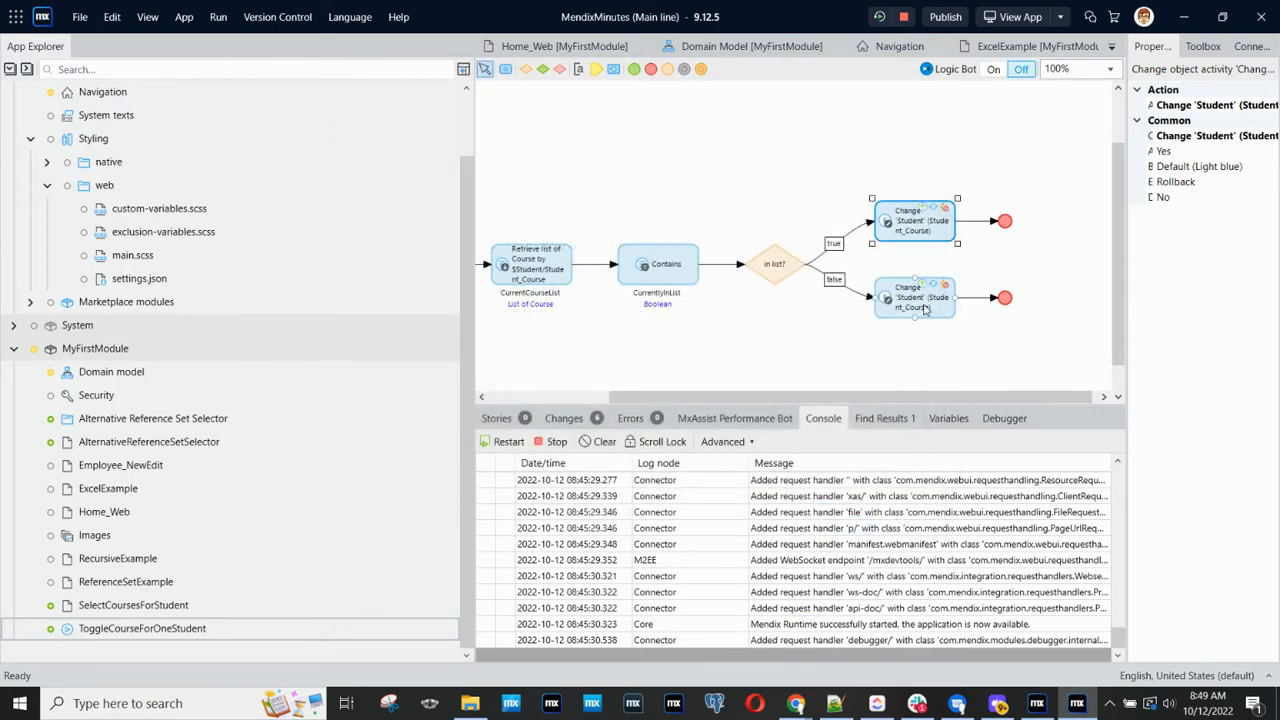
{"action": "double_click", "coordinate": [914, 296]}
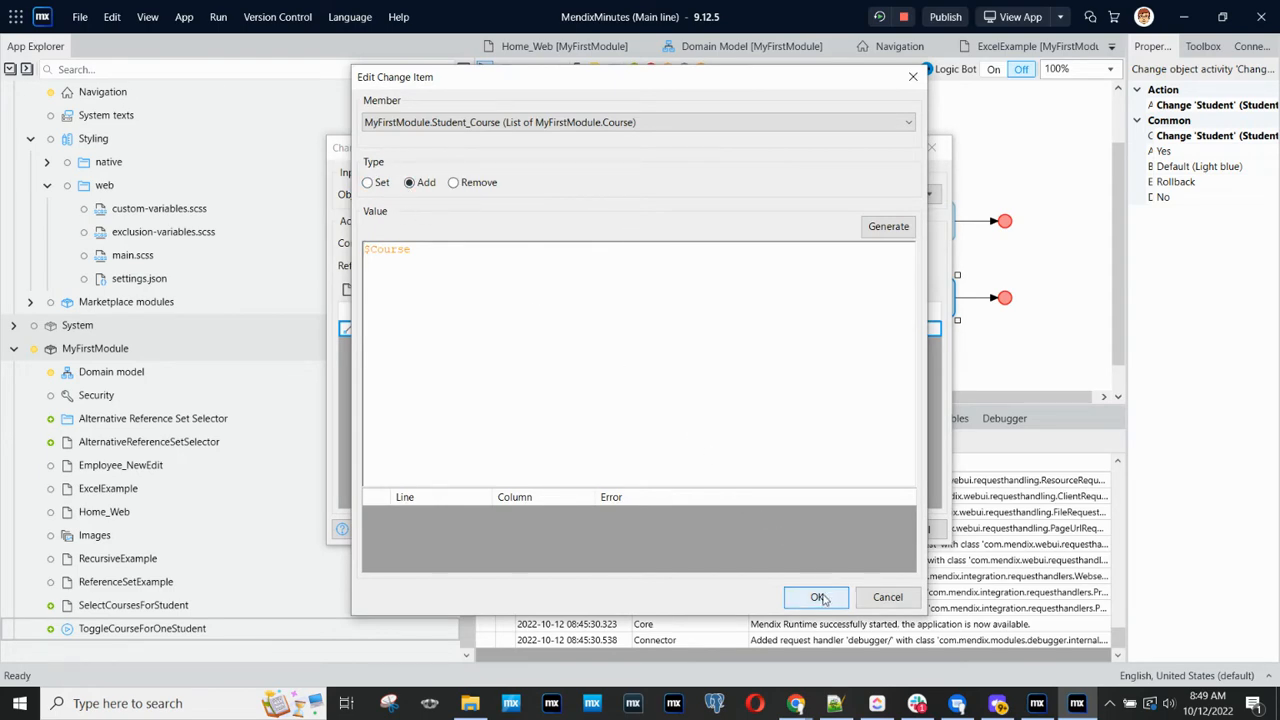
{"action": "left_click", "coordinate": [816, 596]}
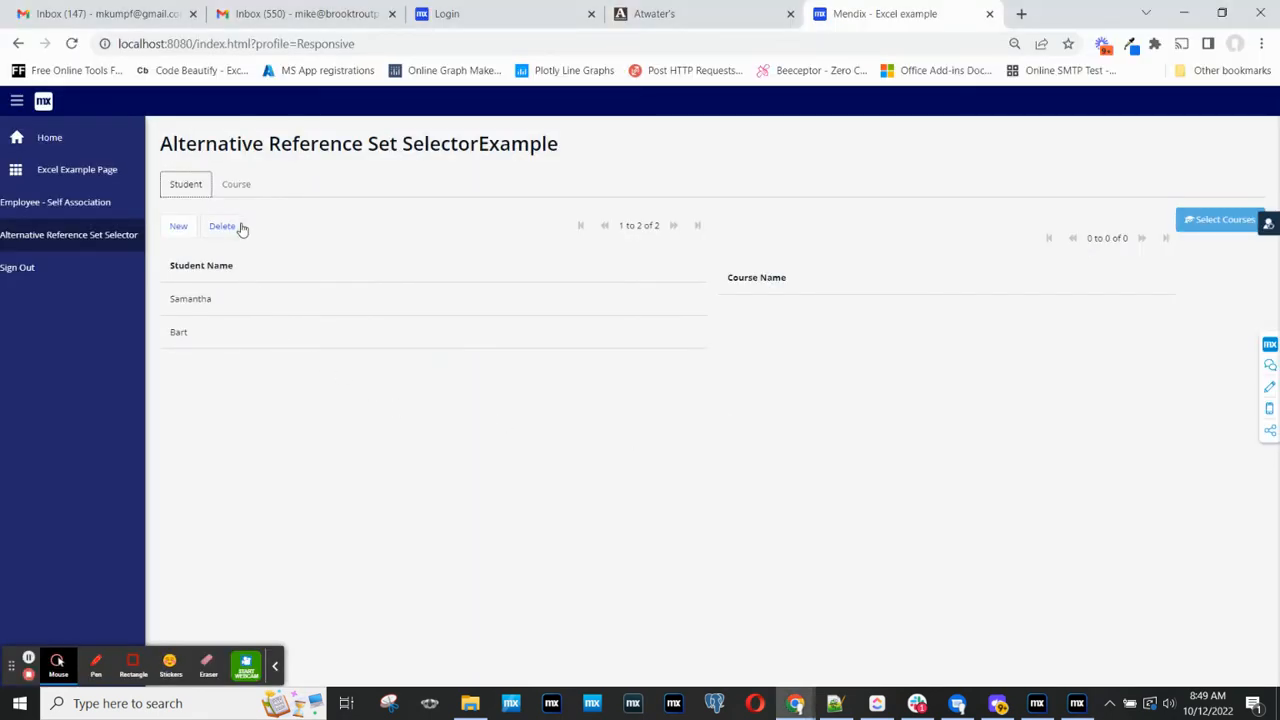
Create a new course named Art, then start a new student entry
{"action": "left_click", "coordinate": [236, 184]}
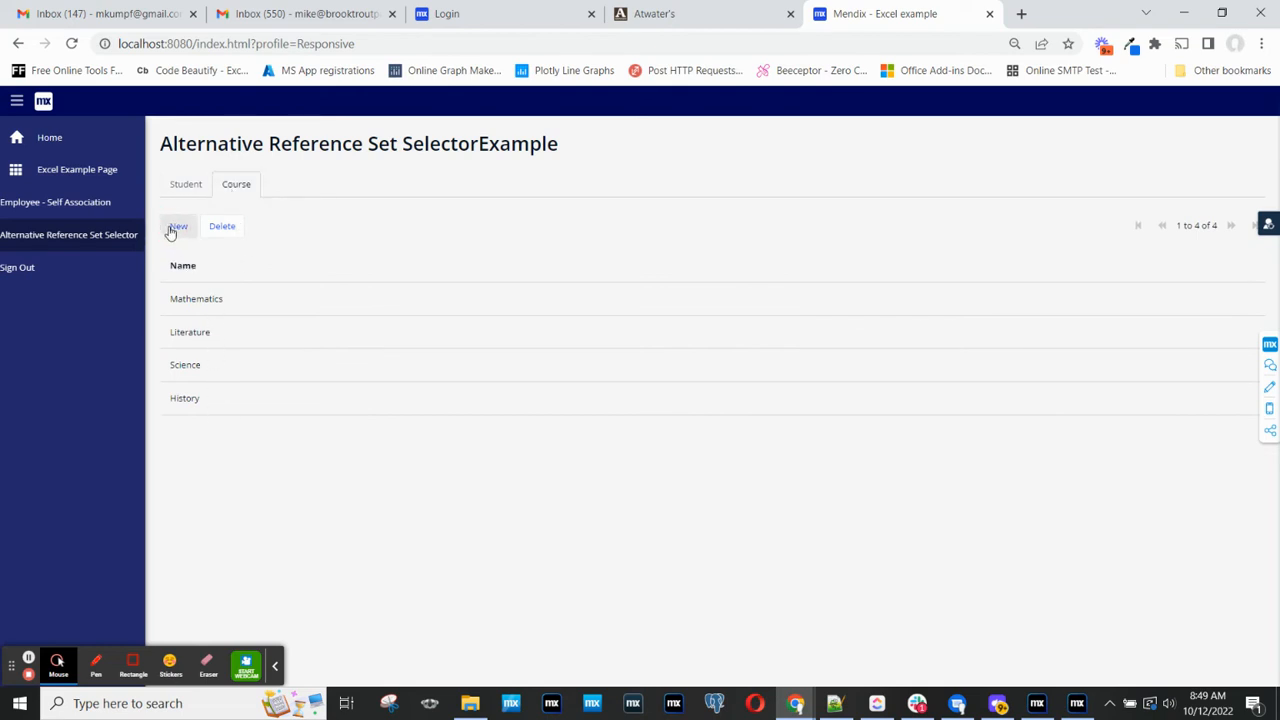
{"action": "left_click", "coordinate": [178, 224]}
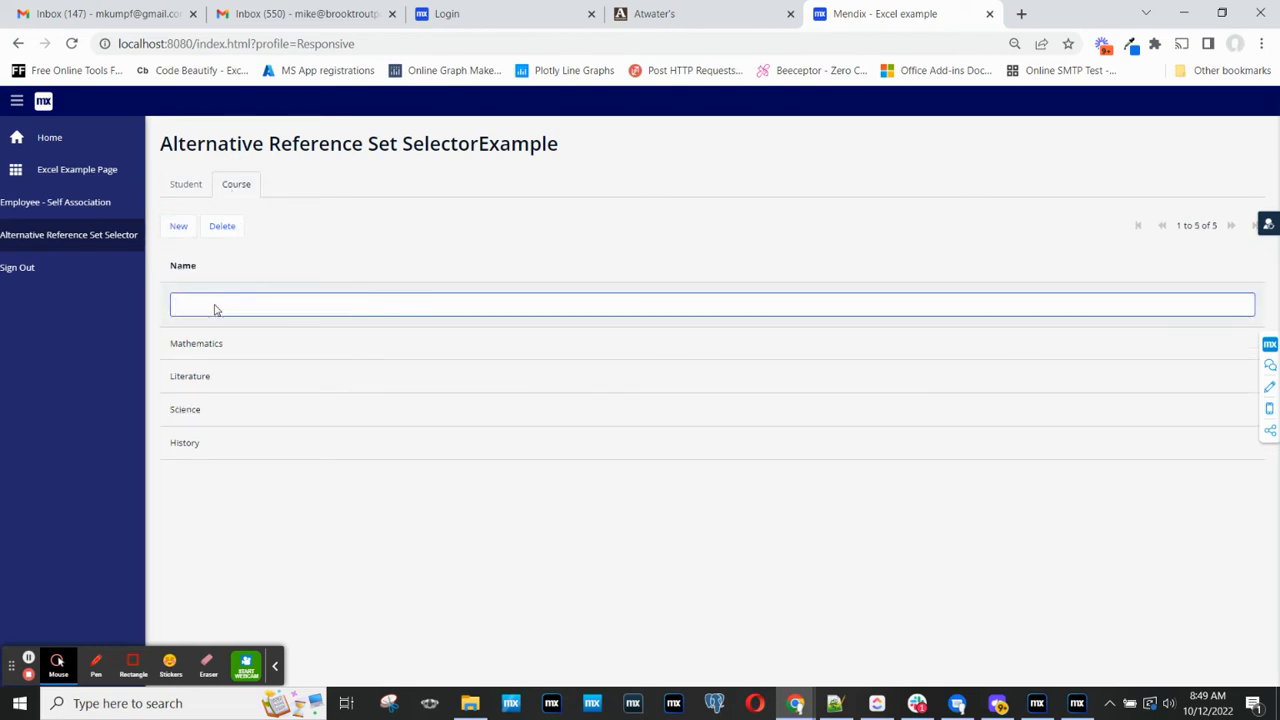
{"action": "type", "text": "Art"}
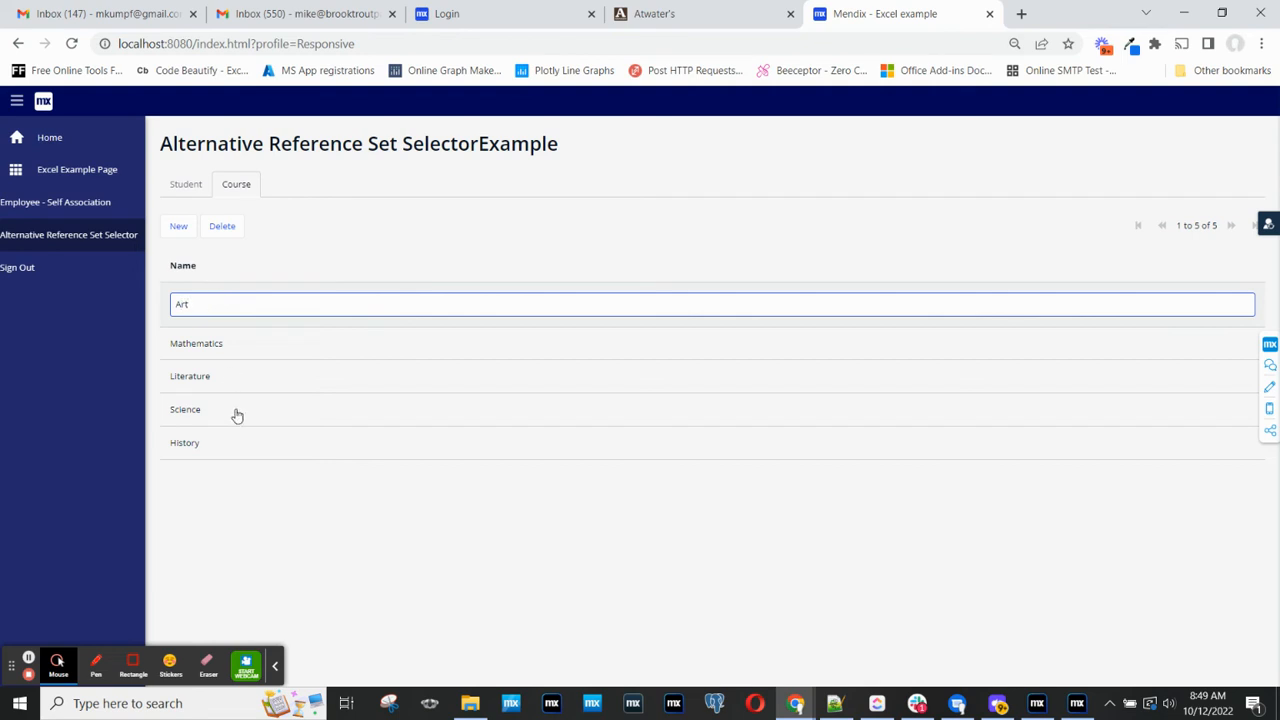
{"action": "left_click", "coordinate": [184, 184]}
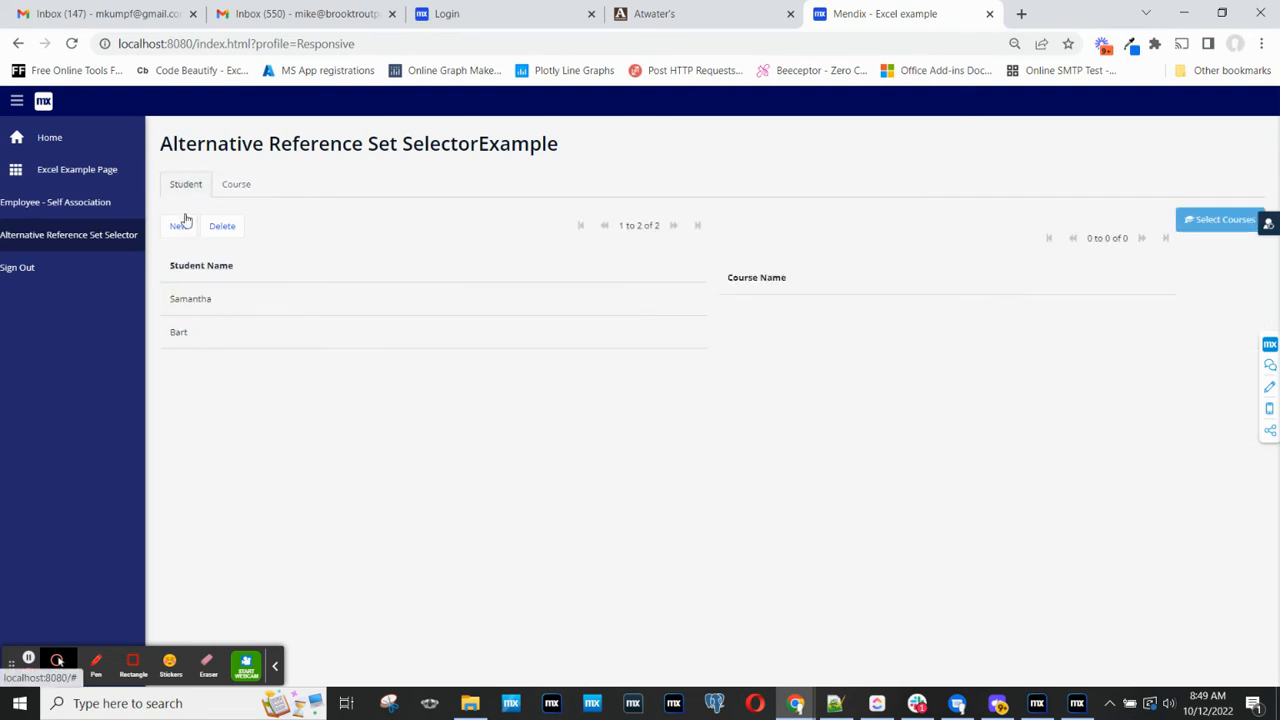
{"action": "left_click", "coordinate": [178, 224]}
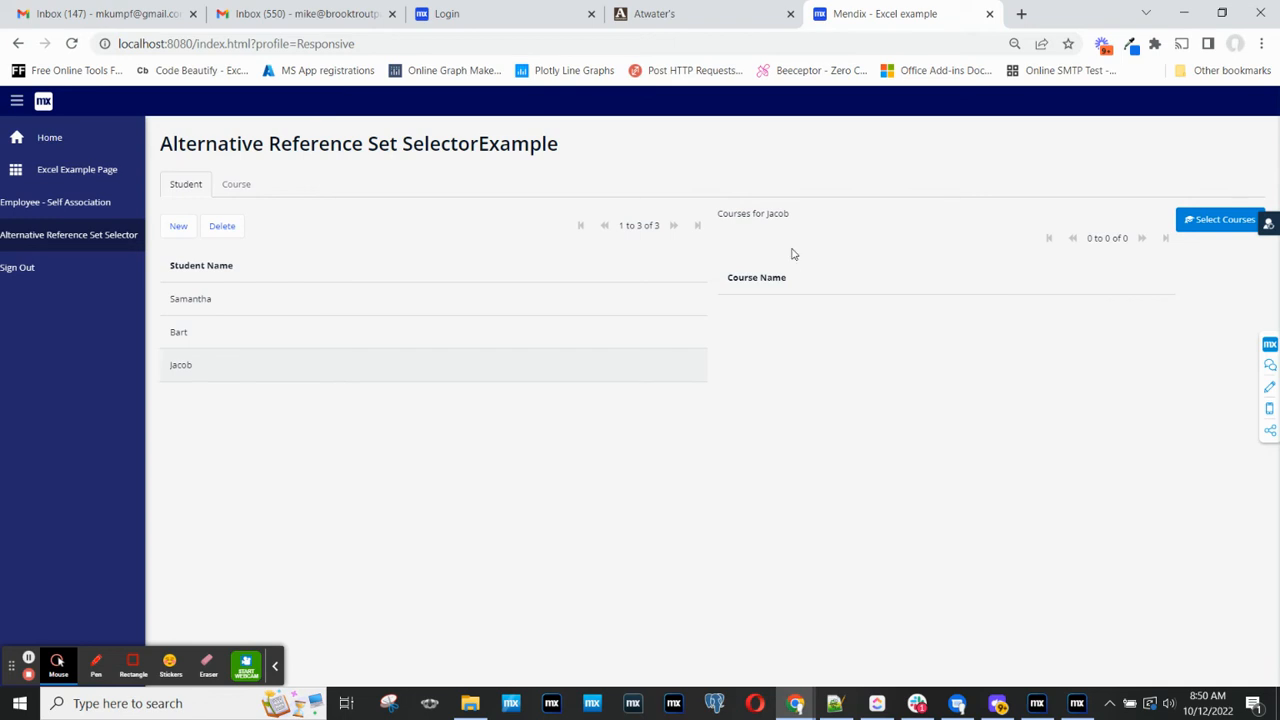
{"action": "mouse_move", "coordinate": [446, 306]}
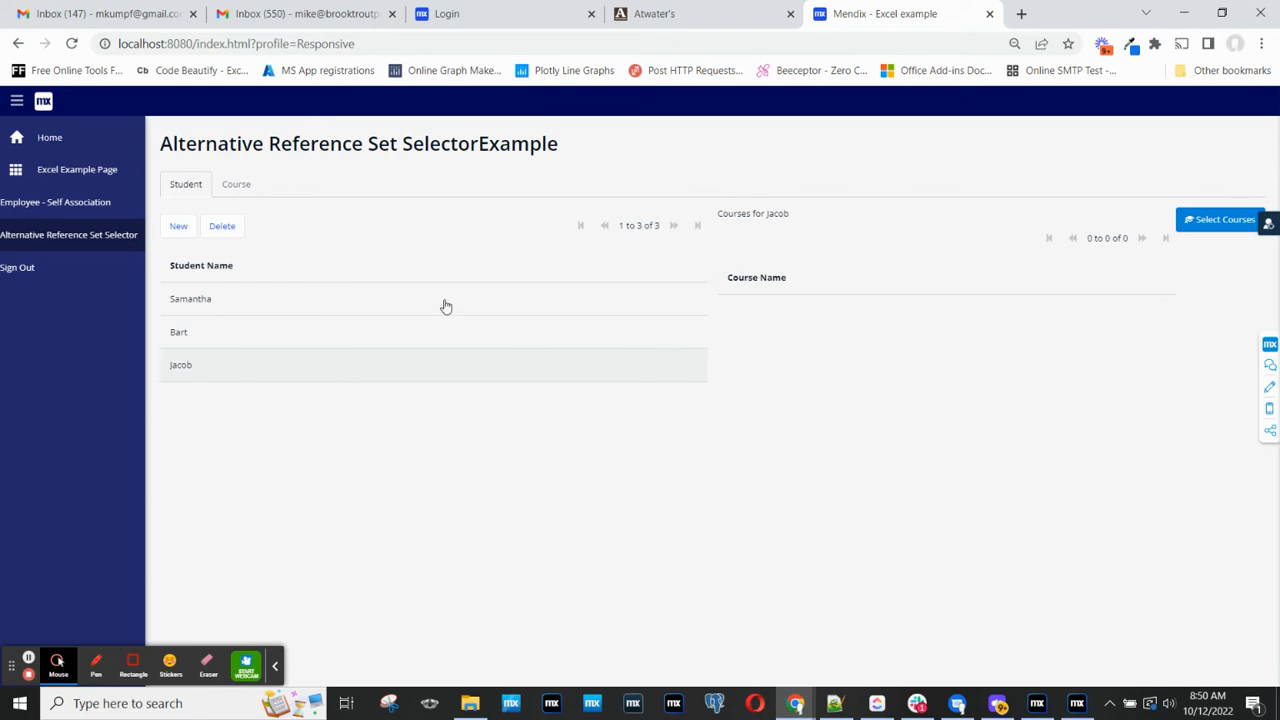
{"action": "mouse_move", "coordinate": [772, 318]}
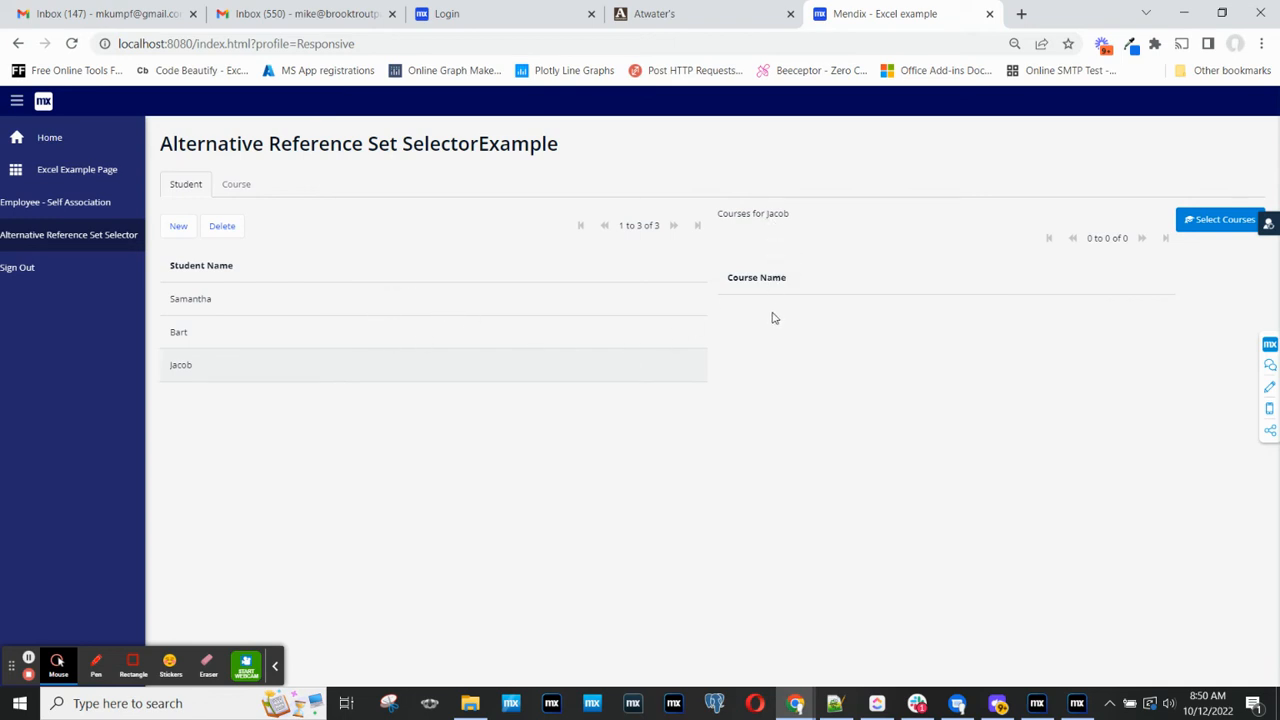
{"action": "mouse_move", "coordinate": [748, 374]}
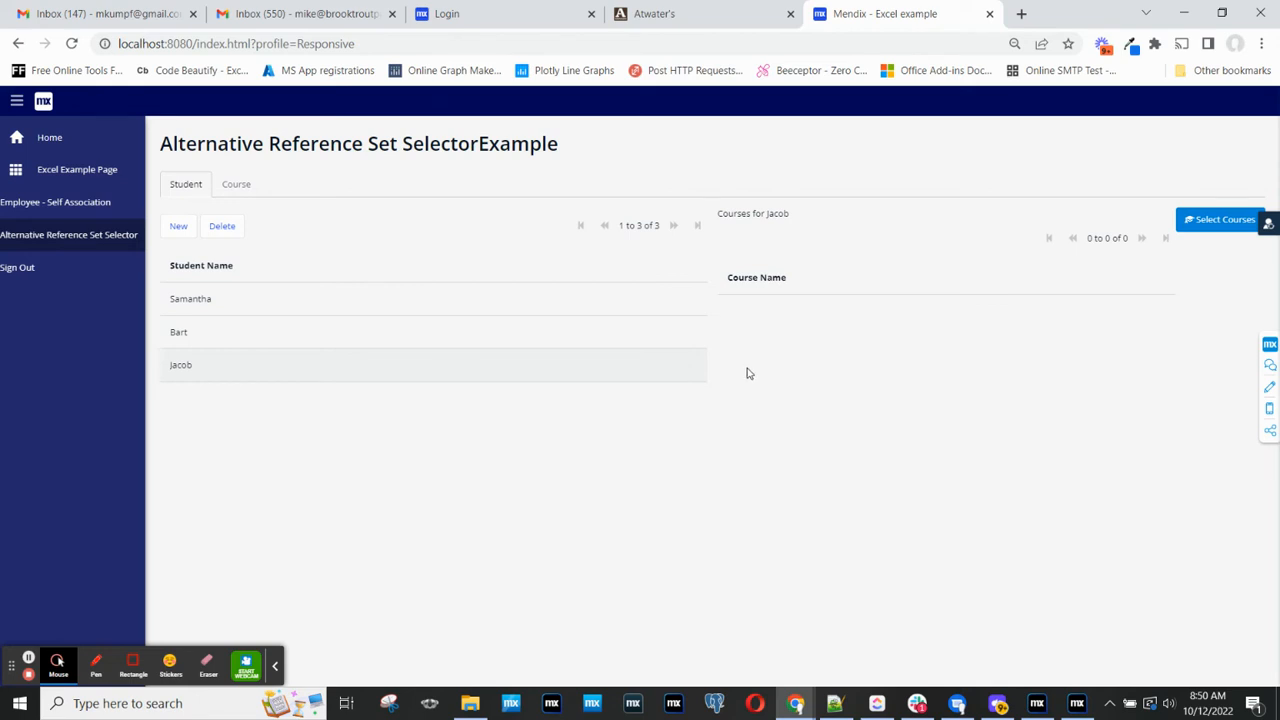
{"action": "mouse_move", "coordinate": [838, 258]}
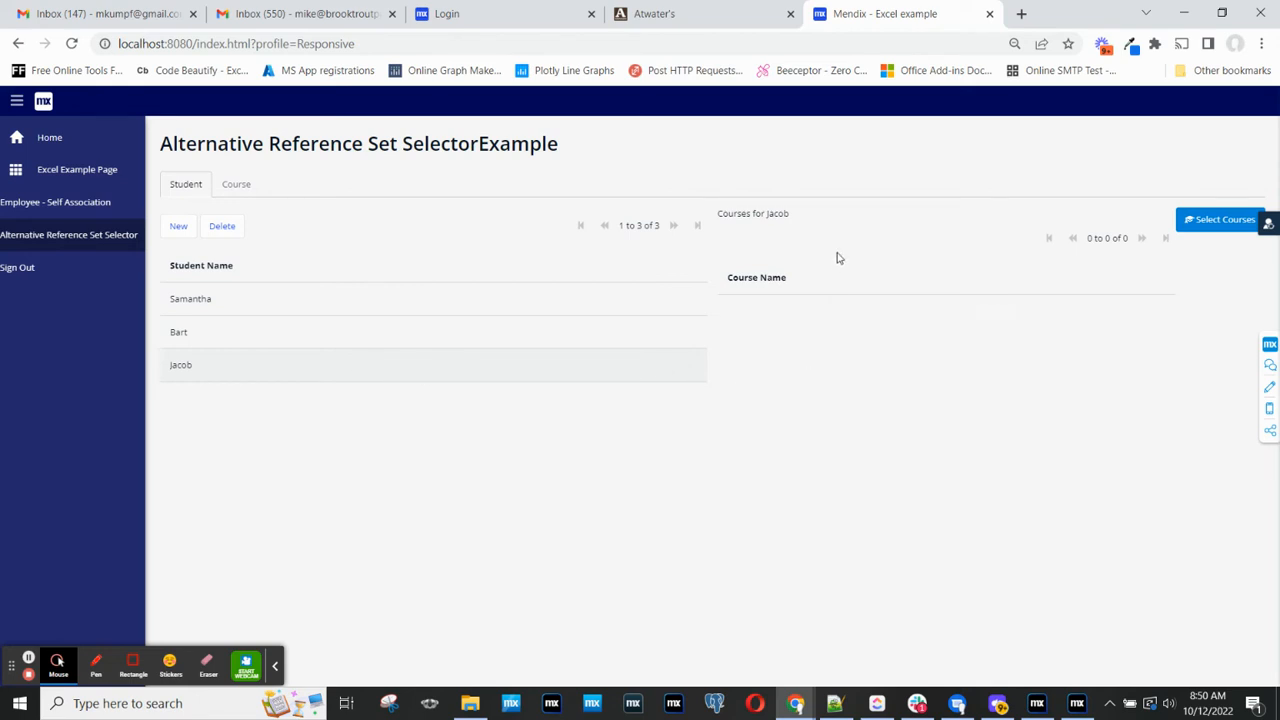
{"action": "mouse_move", "coordinate": [1218, 218]}
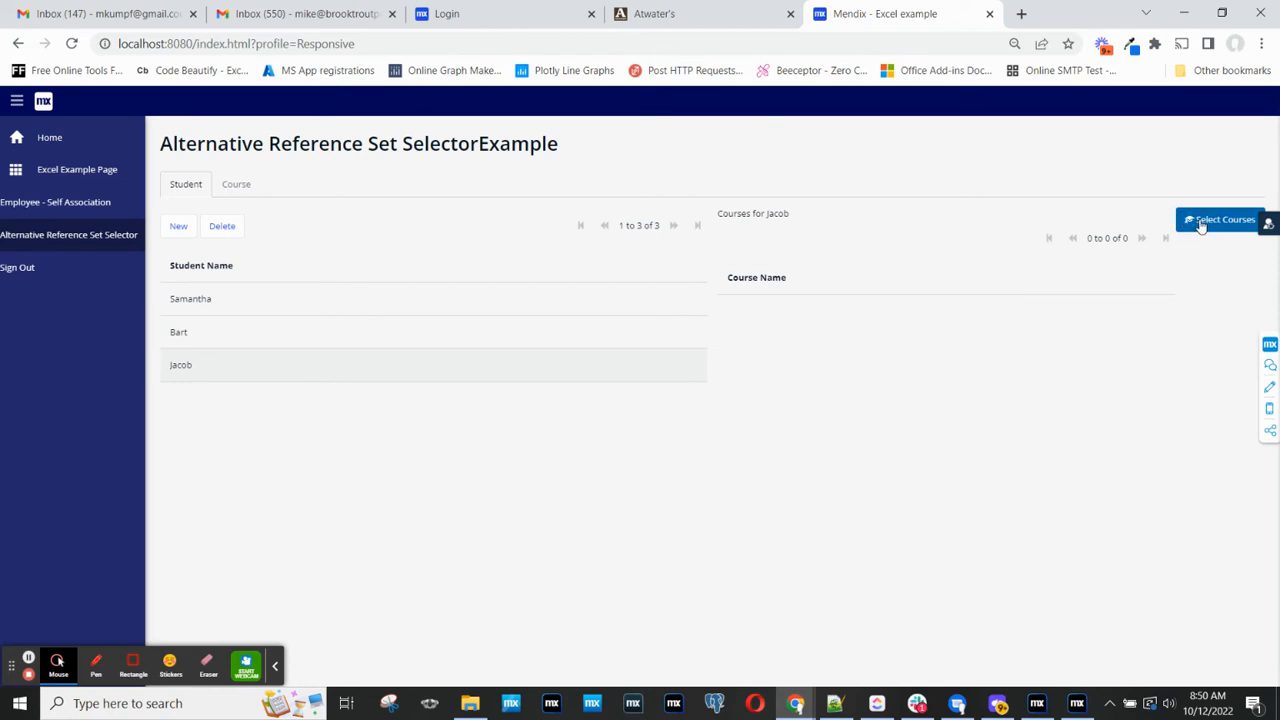
Select Mathematics and Art as Jacob's current courses in the Select Courses popup
{"action": "left_click", "coordinate": [1218, 218]}
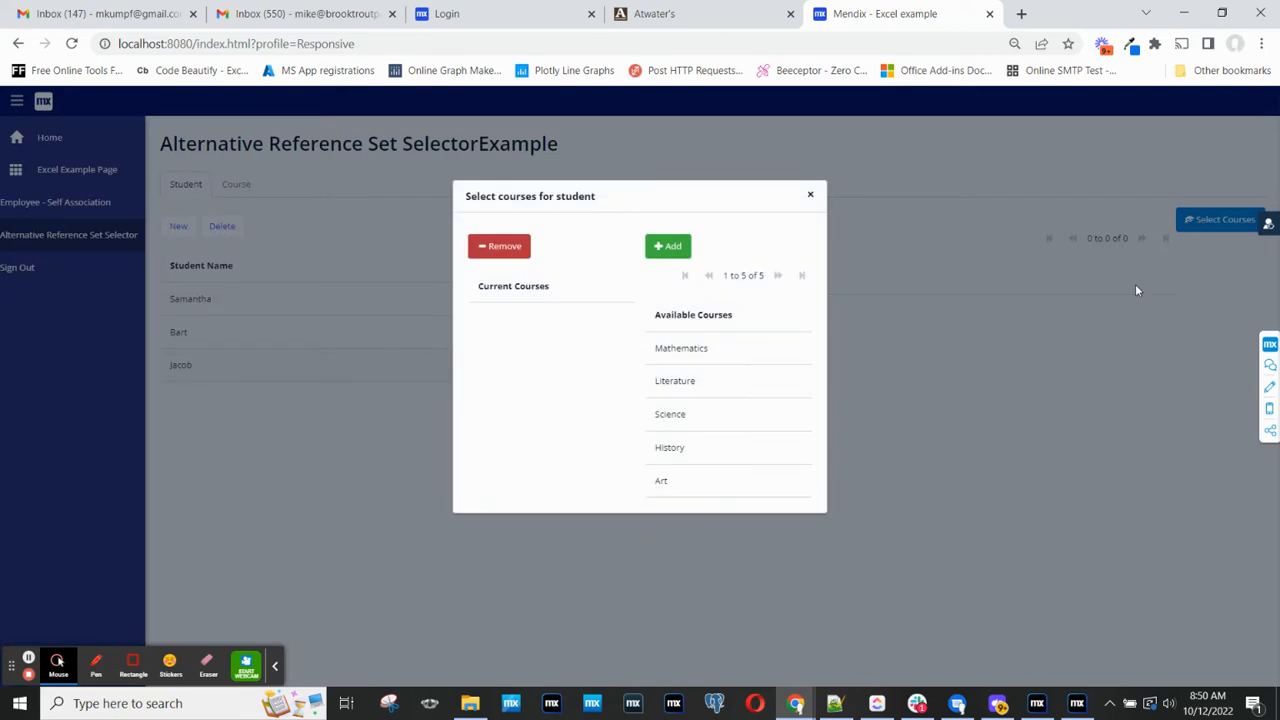
{"action": "mouse_move", "coordinate": [700, 464]}
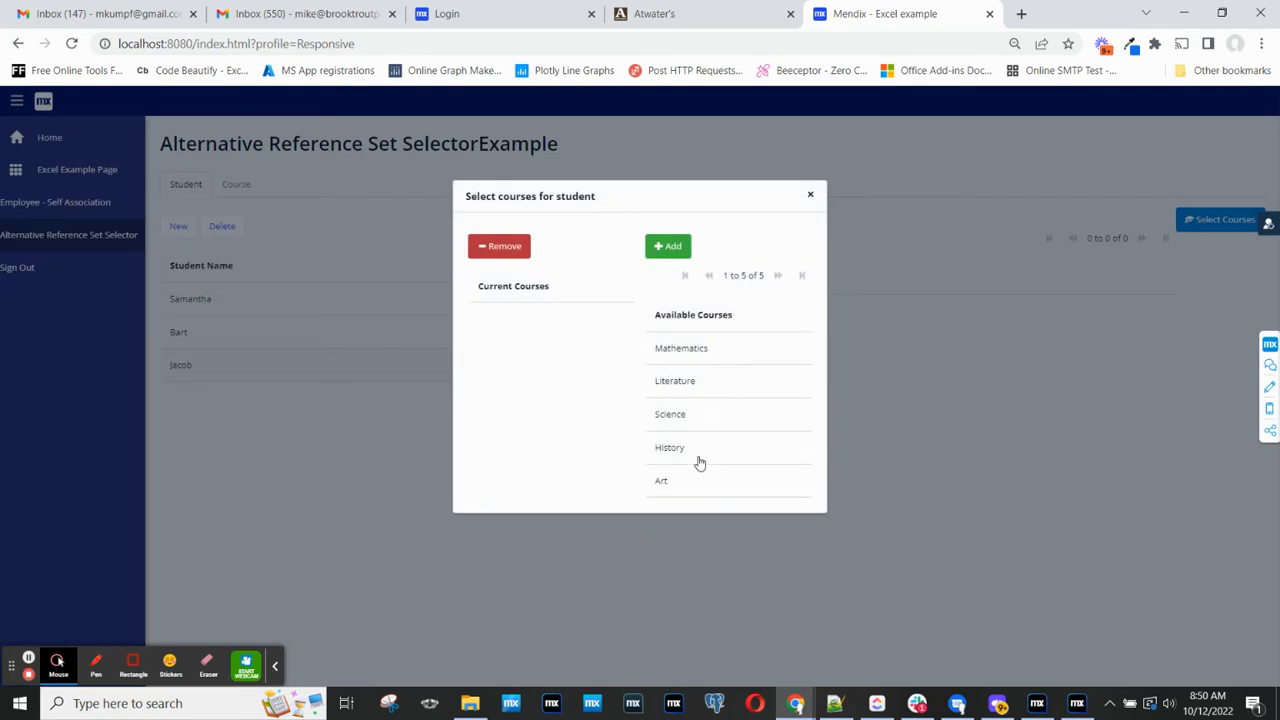
{"action": "mouse_move", "coordinate": [702, 472]}
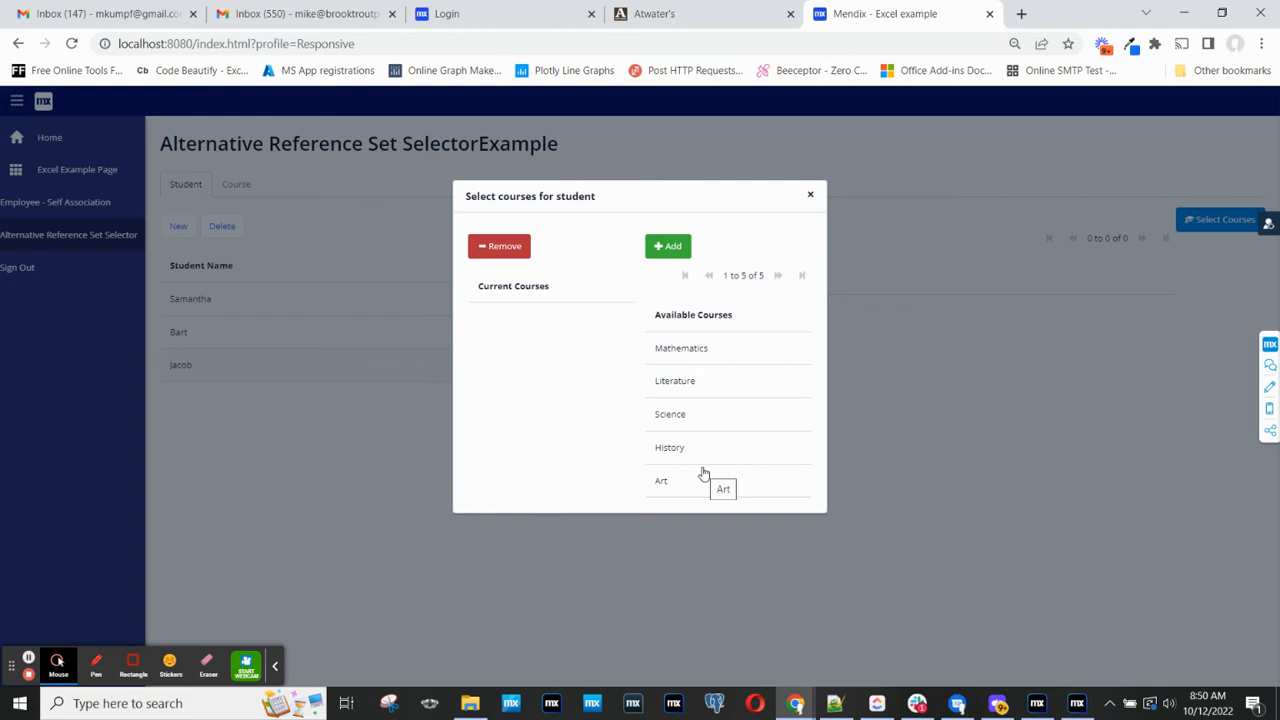
{"action": "mouse_move", "coordinate": [532, 312]}
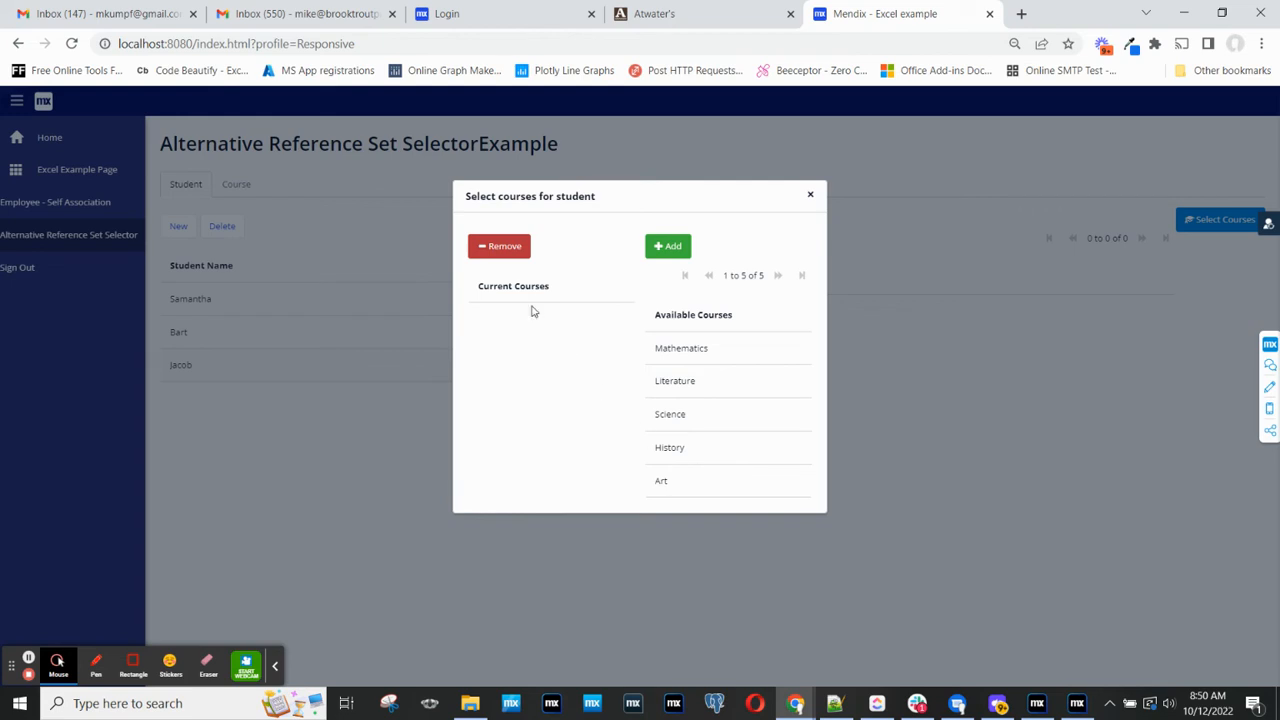
{"action": "mouse_move", "coordinate": [518, 396]}
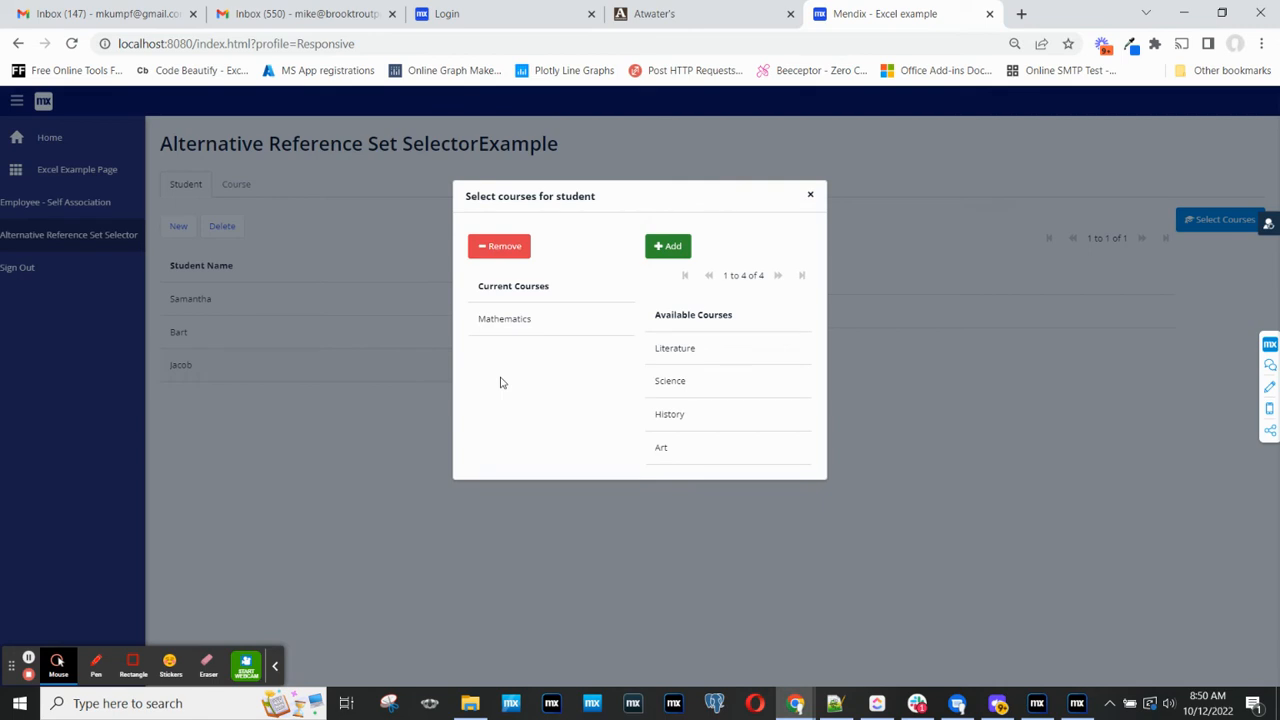
{"action": "mouse_move", "coordinate": [520, 358]}
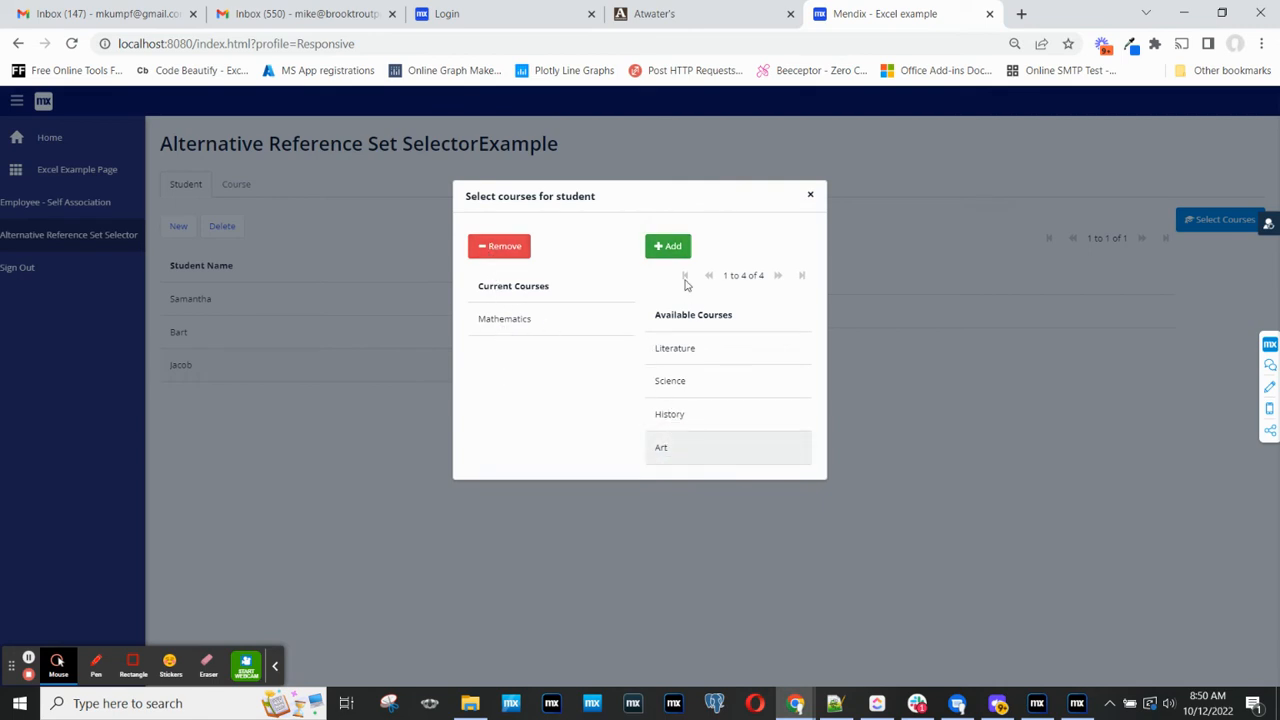
{"action": "left_click", "coordinate": [668, 246]}
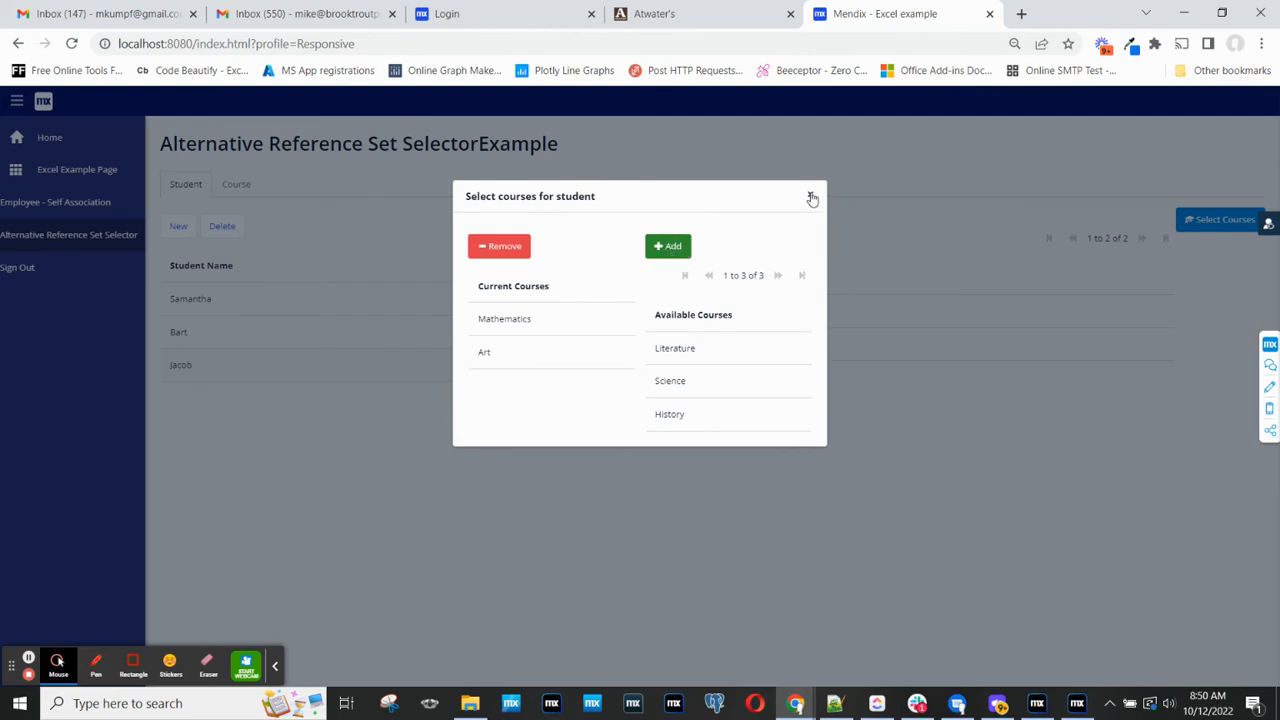
Close Jacob's popup and open course selection for Bart
{"action": "left_click", "coordinate": [812, 198]}
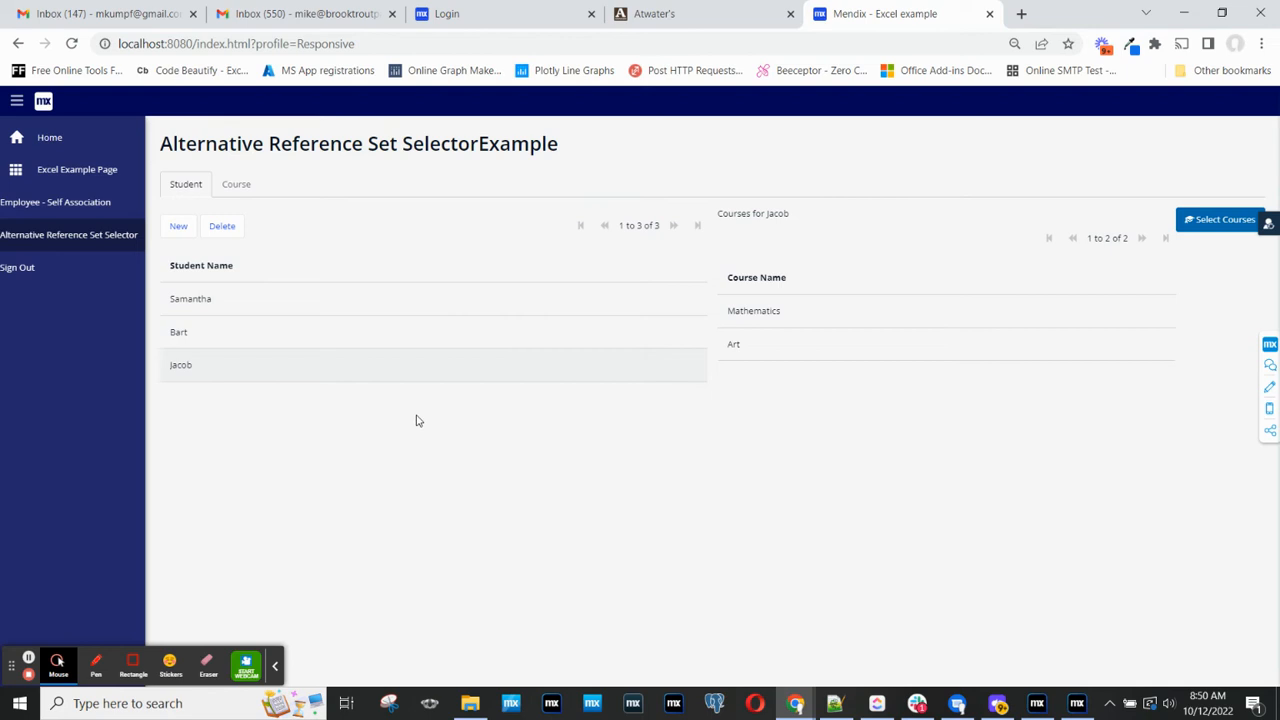
{"action": "left_click", "coordinate": [178, 332]}
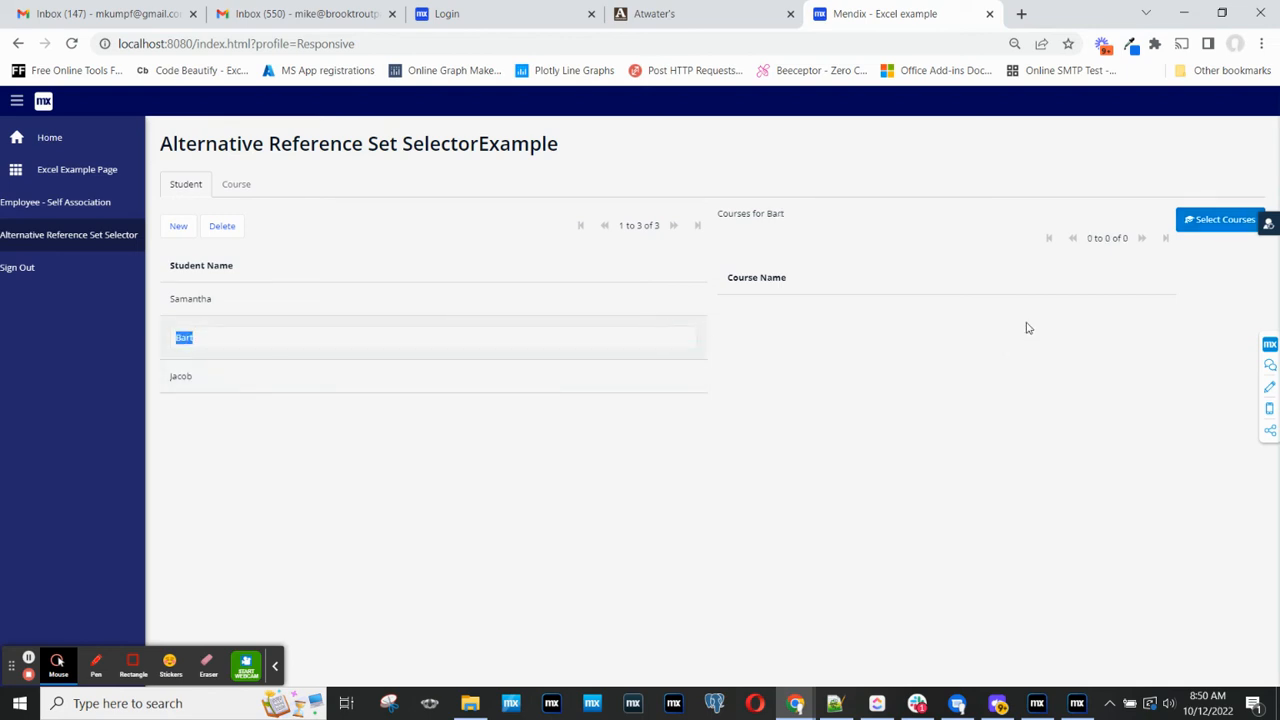
{"action": "left_click", "coordinate": [1220, 218]}
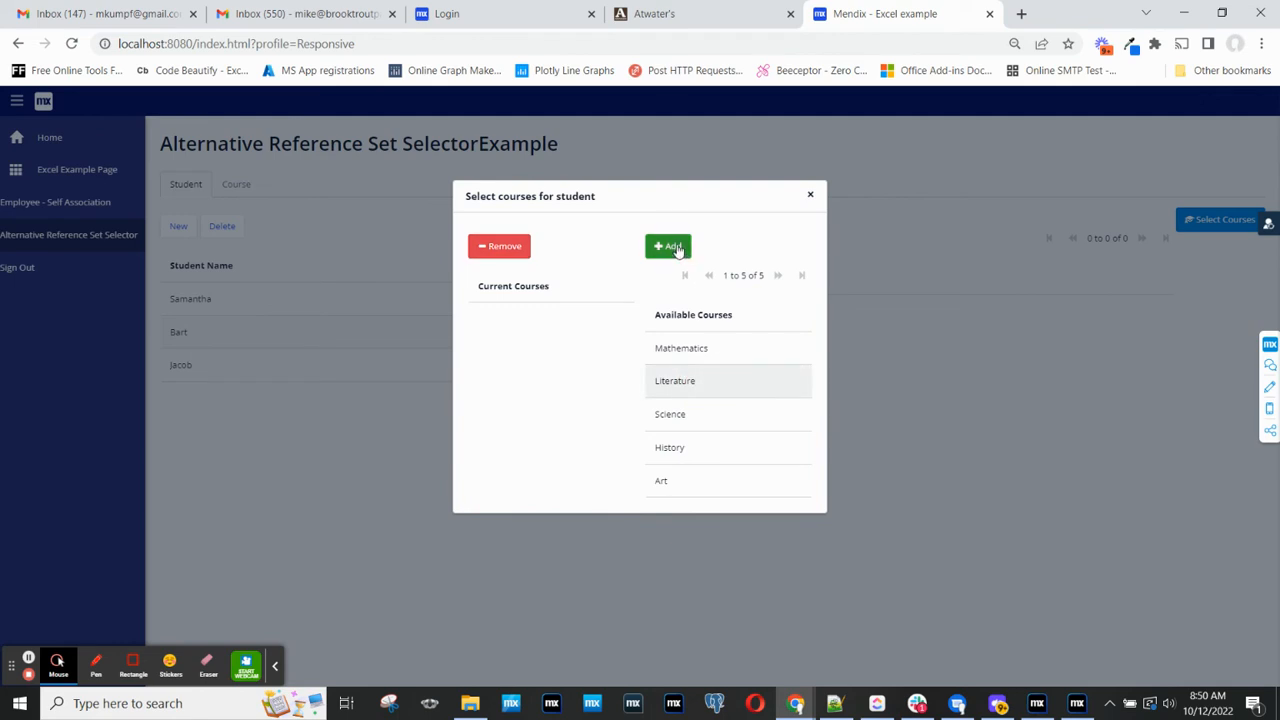
Add Literature, Science and History to Bart's courses and close the popup
{"action": "left_click", "coordinate": [668, 246]}
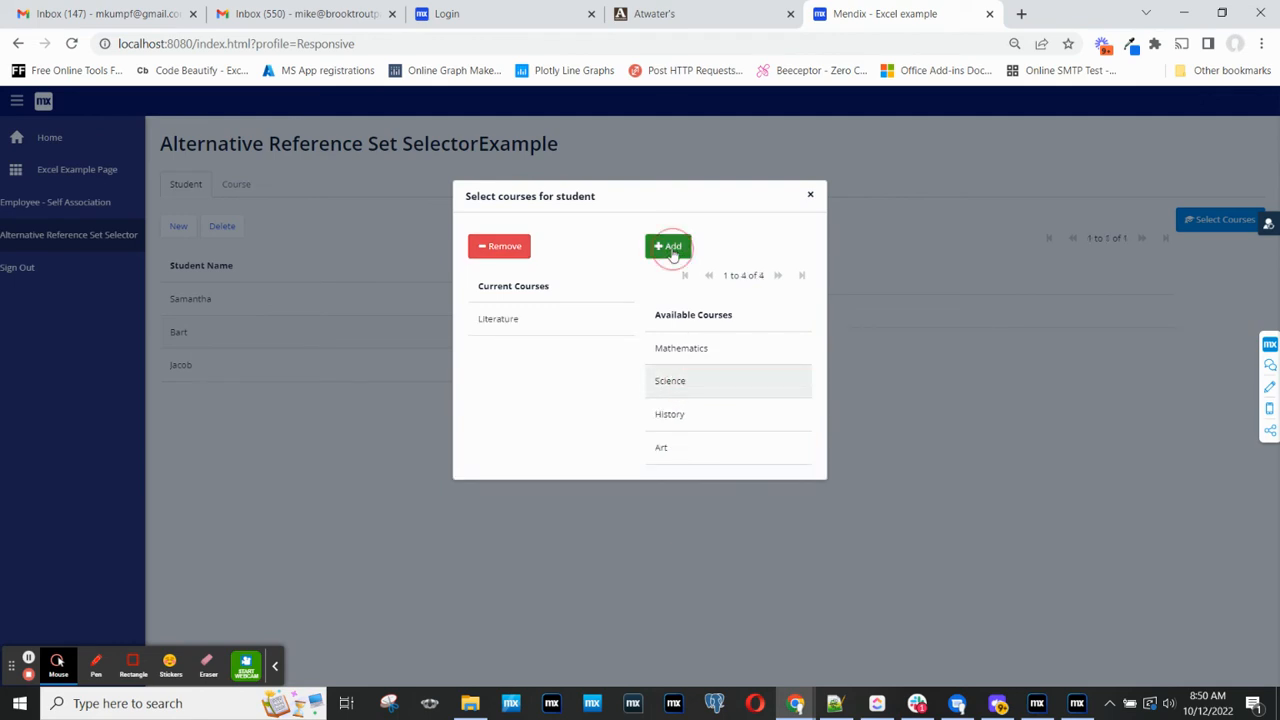
{"action": "left_click", "coordinate": [668, 246]}
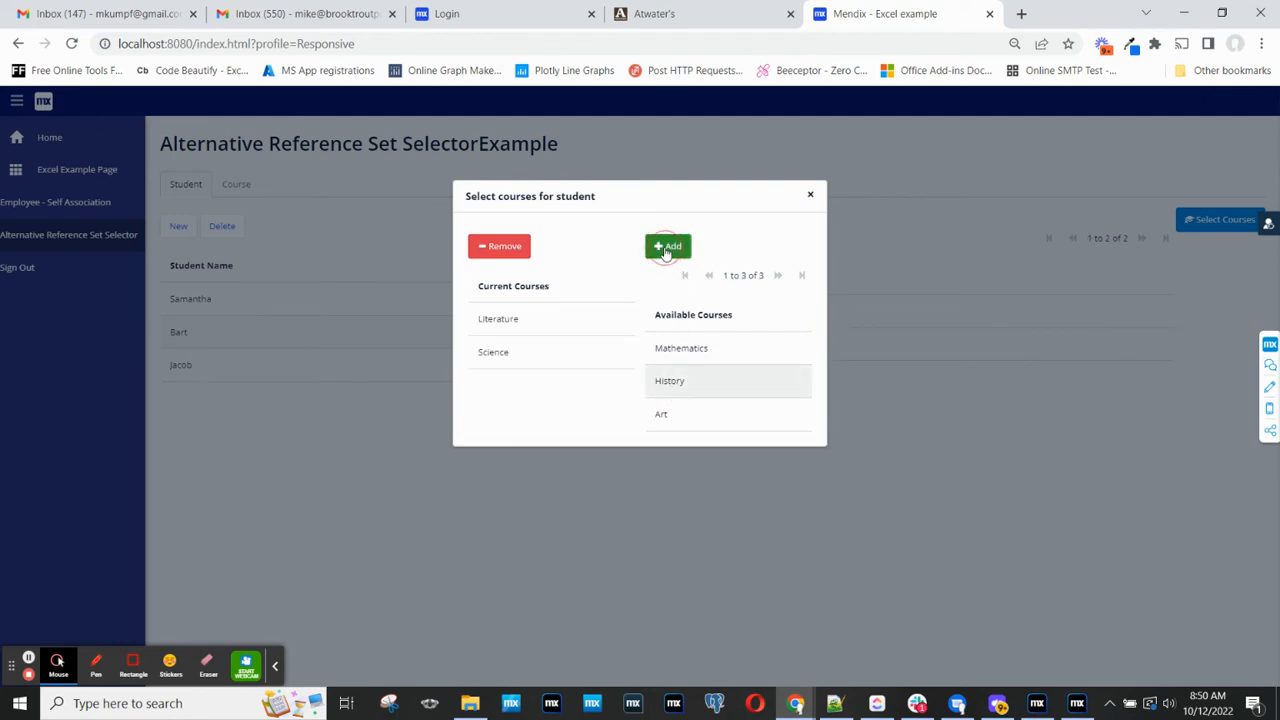
{"action": "left_click", "coordinate": [668, 246]}
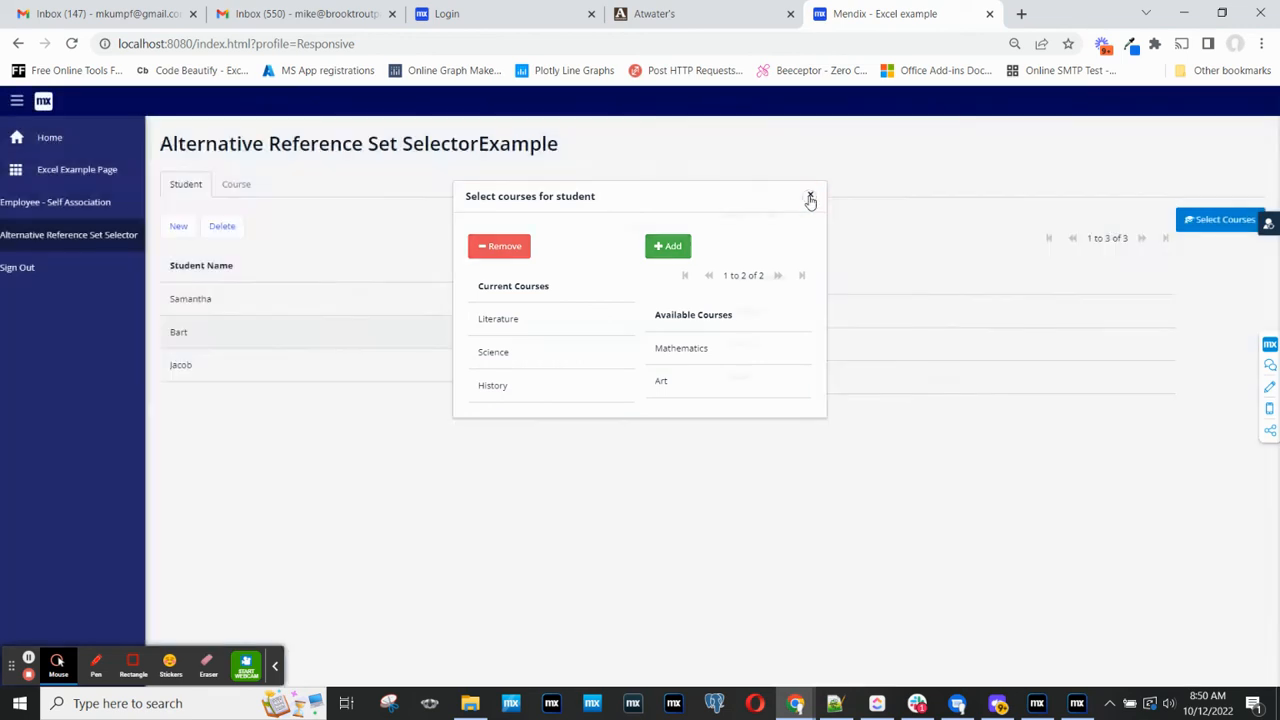
{"action": "left_click", "coordinate": [810, 198]}
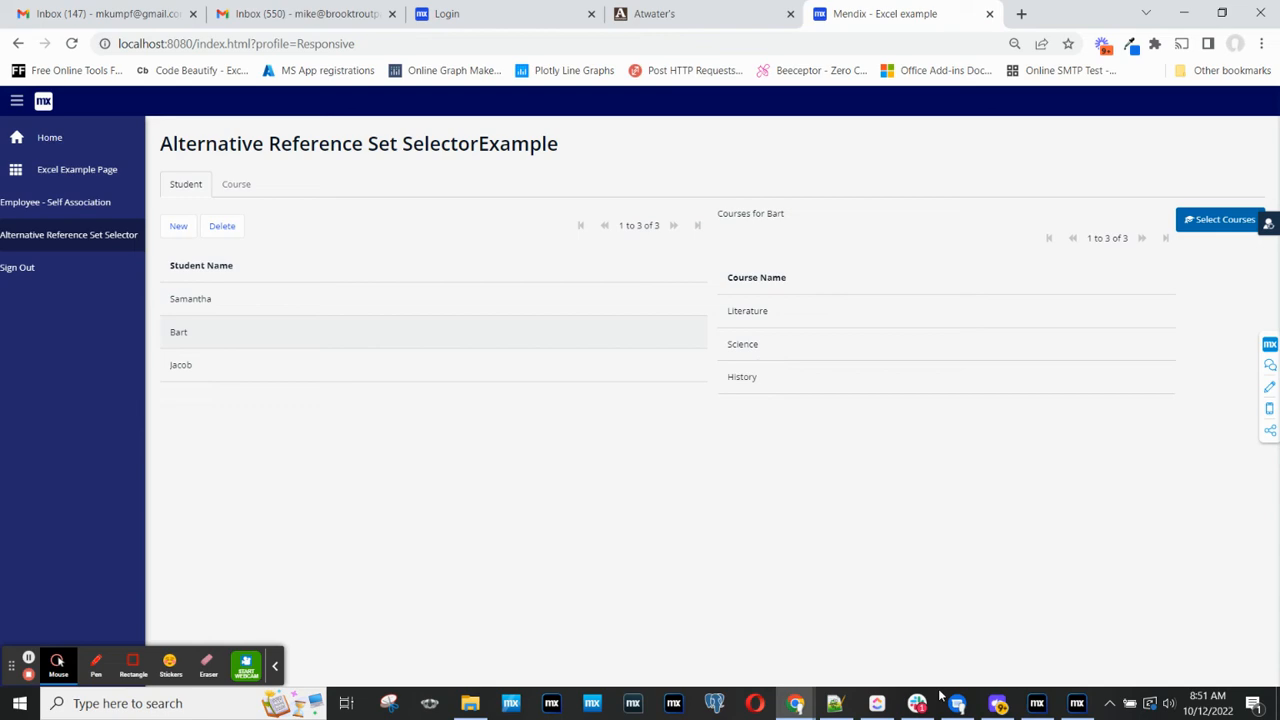
Return to Studio Pro and open the SelectCoursesForStudent page
{"action": "left_click", "coordinate": [1036, 704]}
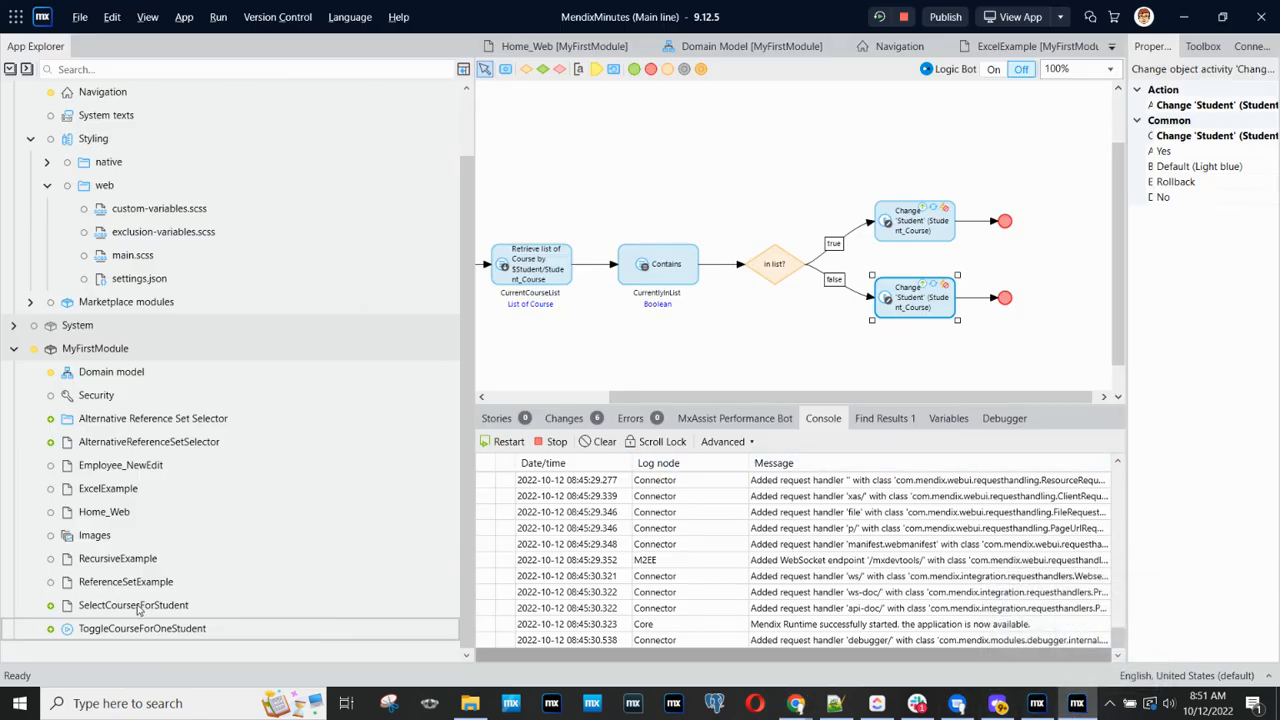
{"action": "double_click", "coordinate": [132, 604]}
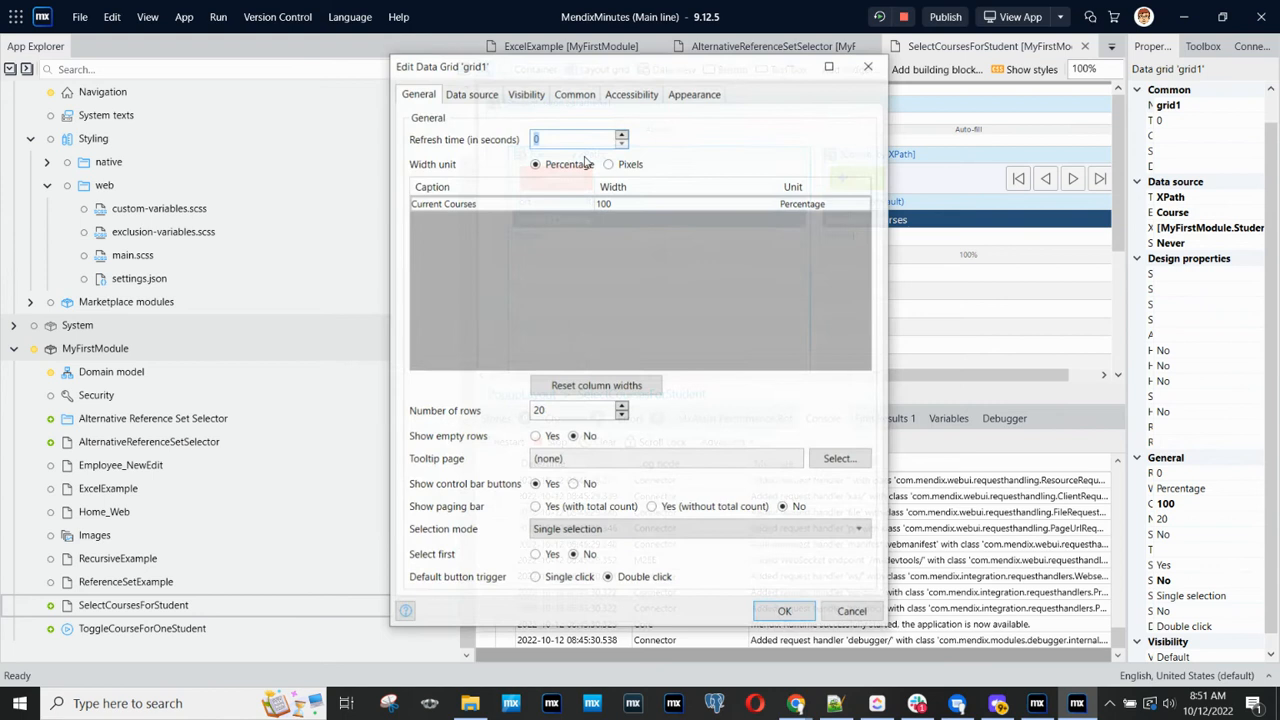
View the Current Courses grid's XPath constraint on Student_Course for the current student
{"action": "left_click", "coordinate": [472, 94]}
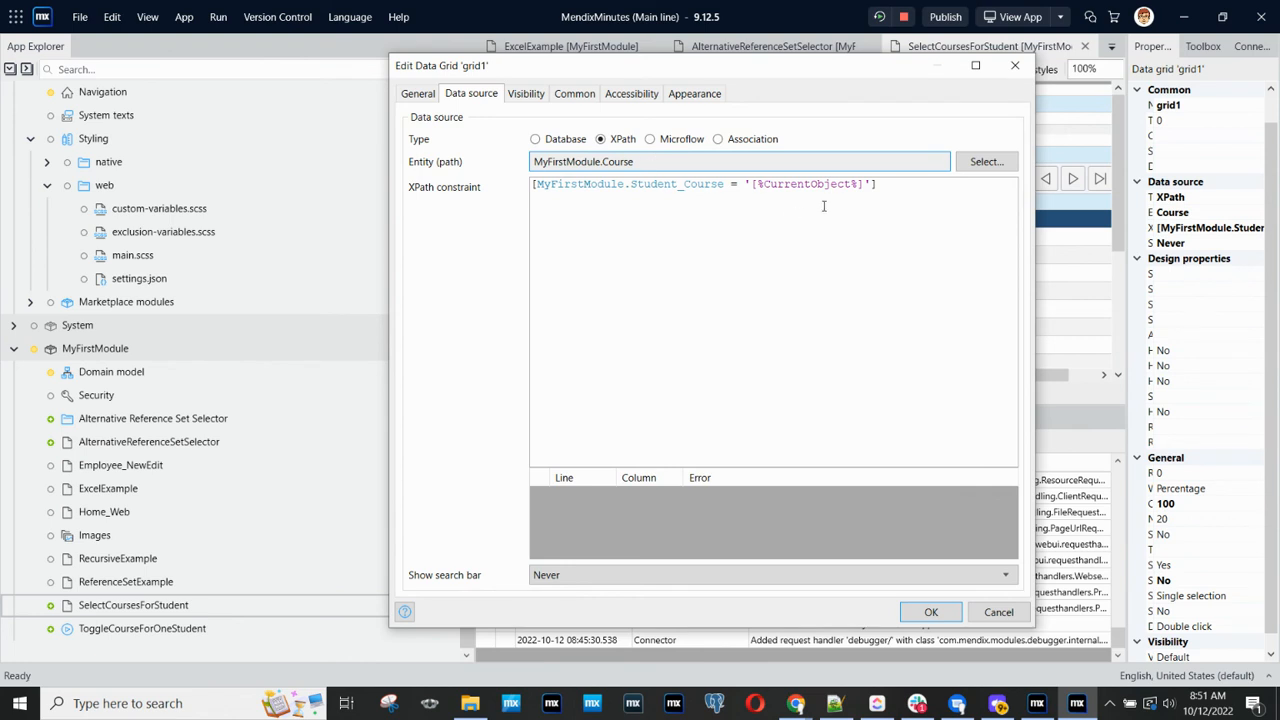
{"action": "mouse_move", "coordinate": [598, 188]}
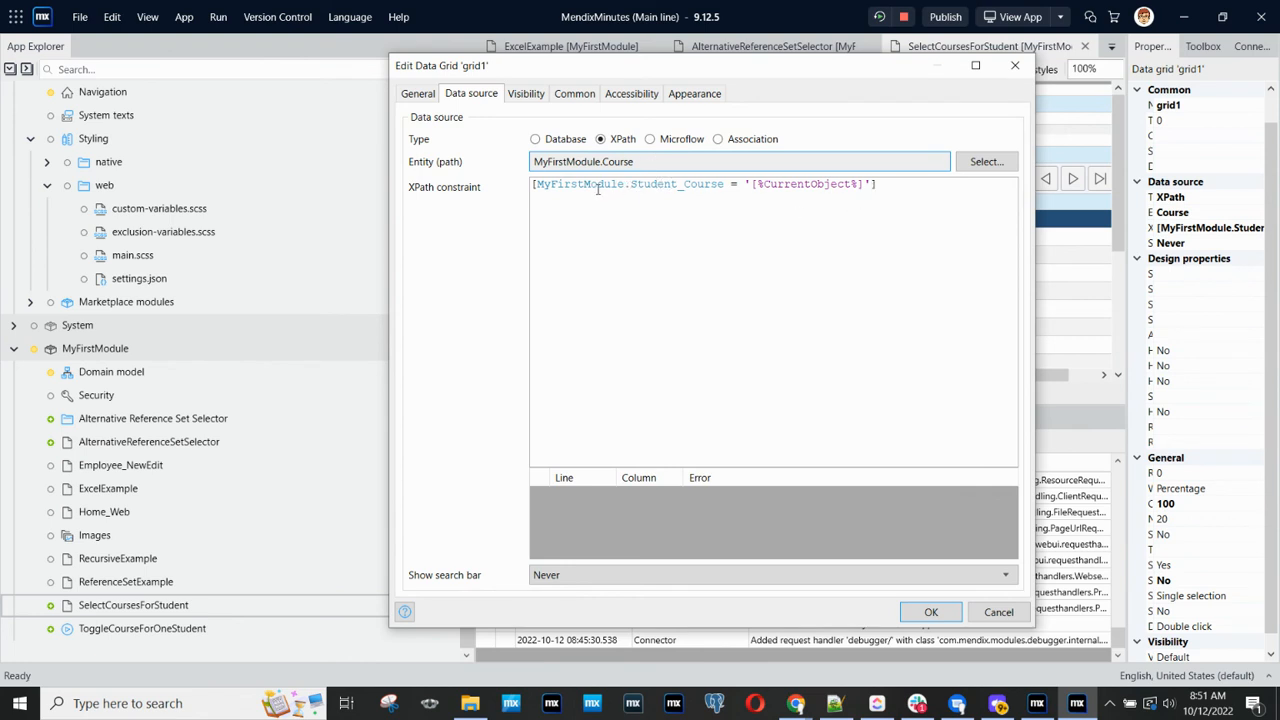
{"action": "mouse_move", "coordinate": [708, 200]}
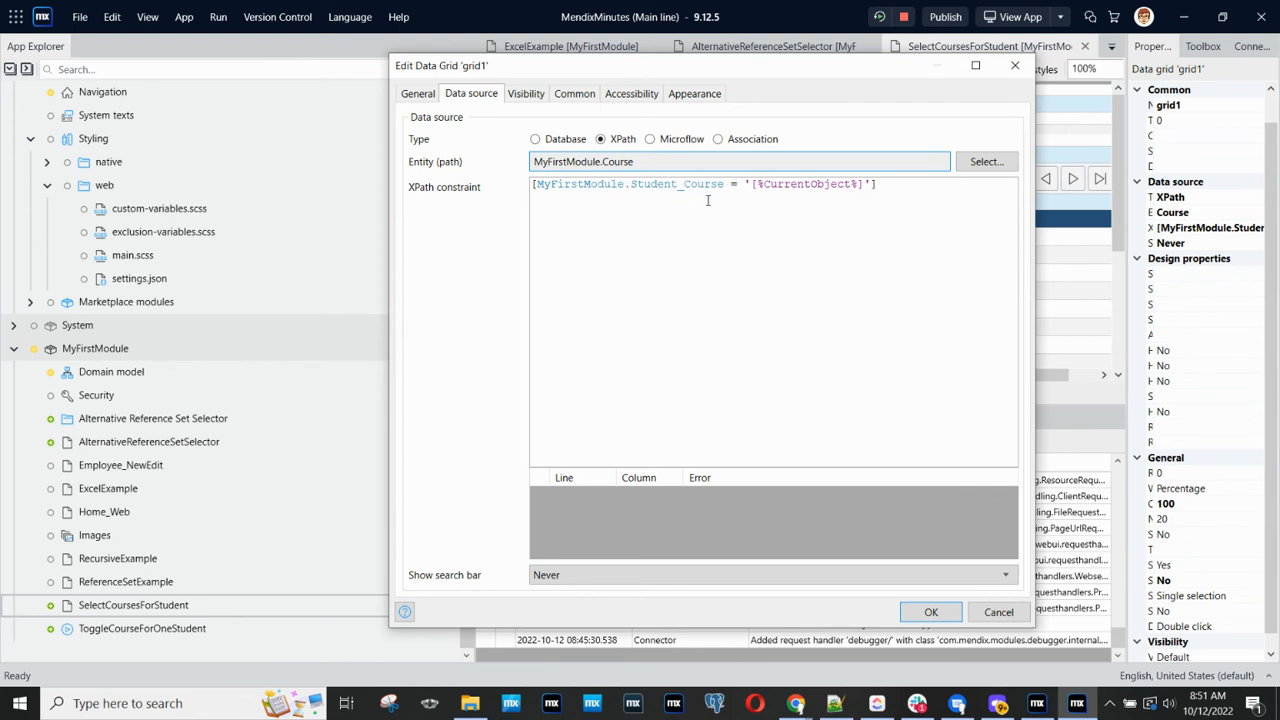
{"action": "mouse_move", "coordinate": [998, 612]}
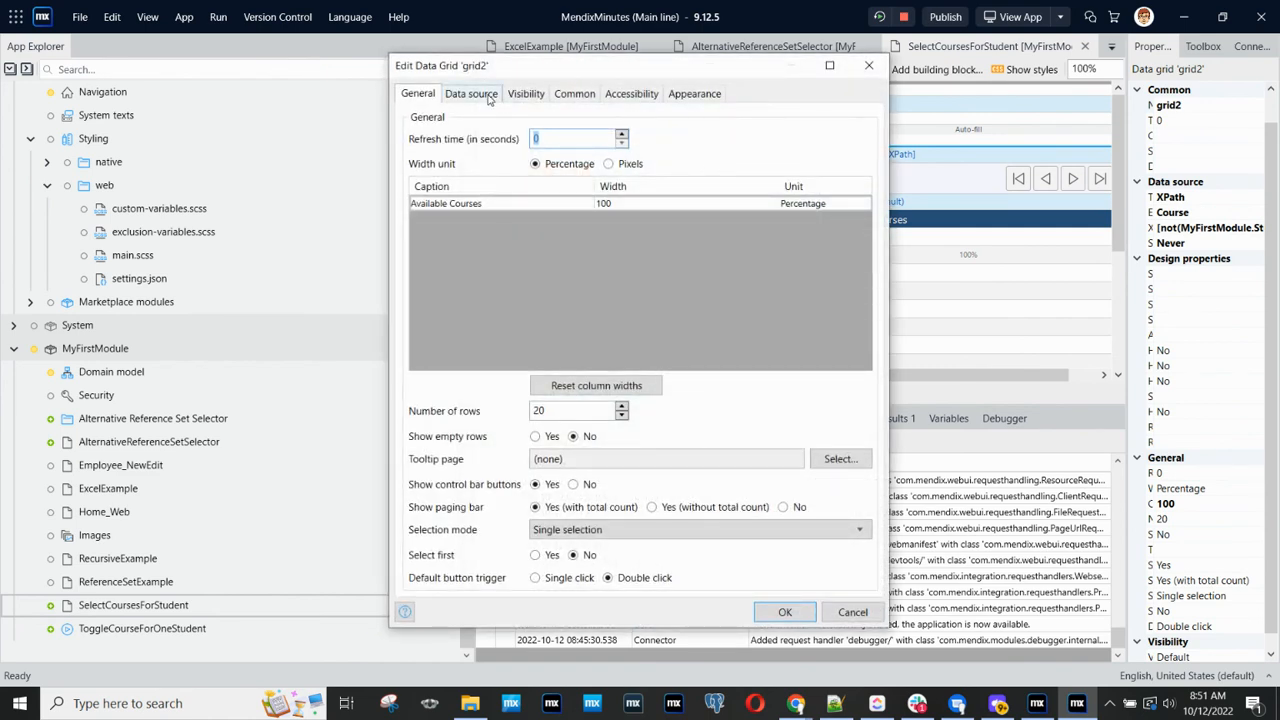
View the Available Courses grid's not() Student_Course constraint and confirm the settings
{"action": "left_click", "coordinate": [470, 94]}
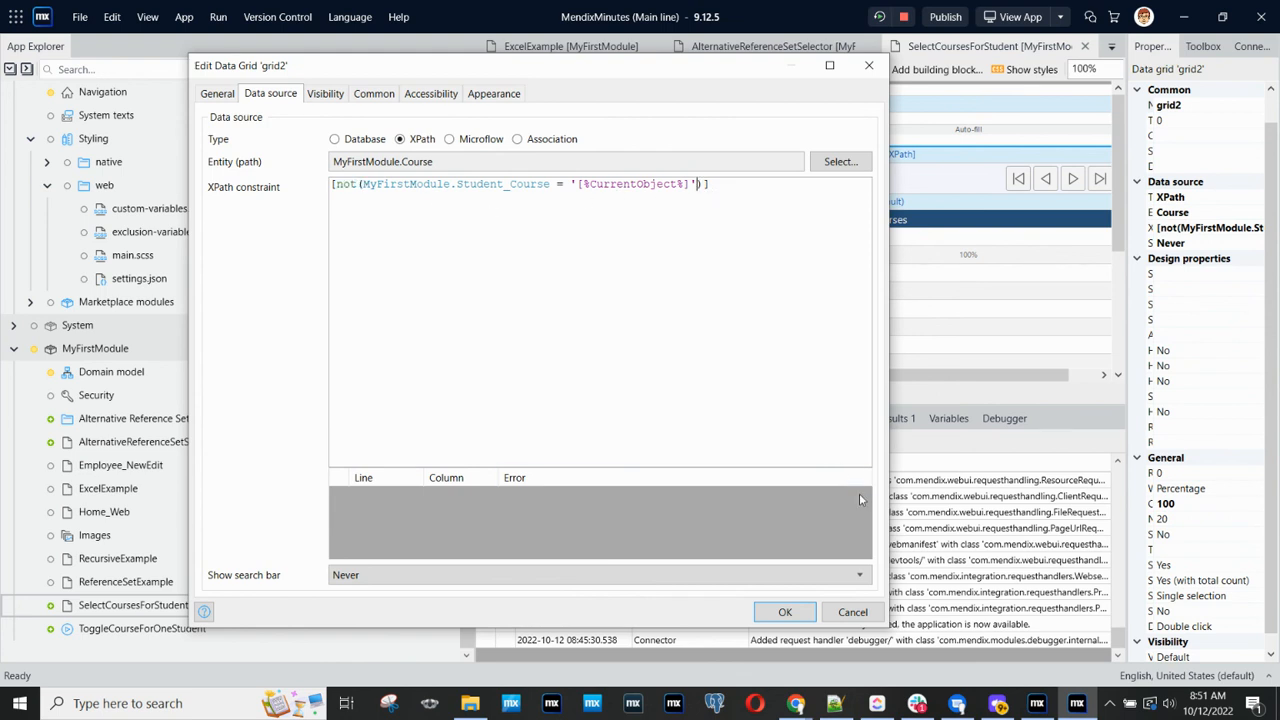
{"action": "mouse_move", "coordinate": [784, 612]}
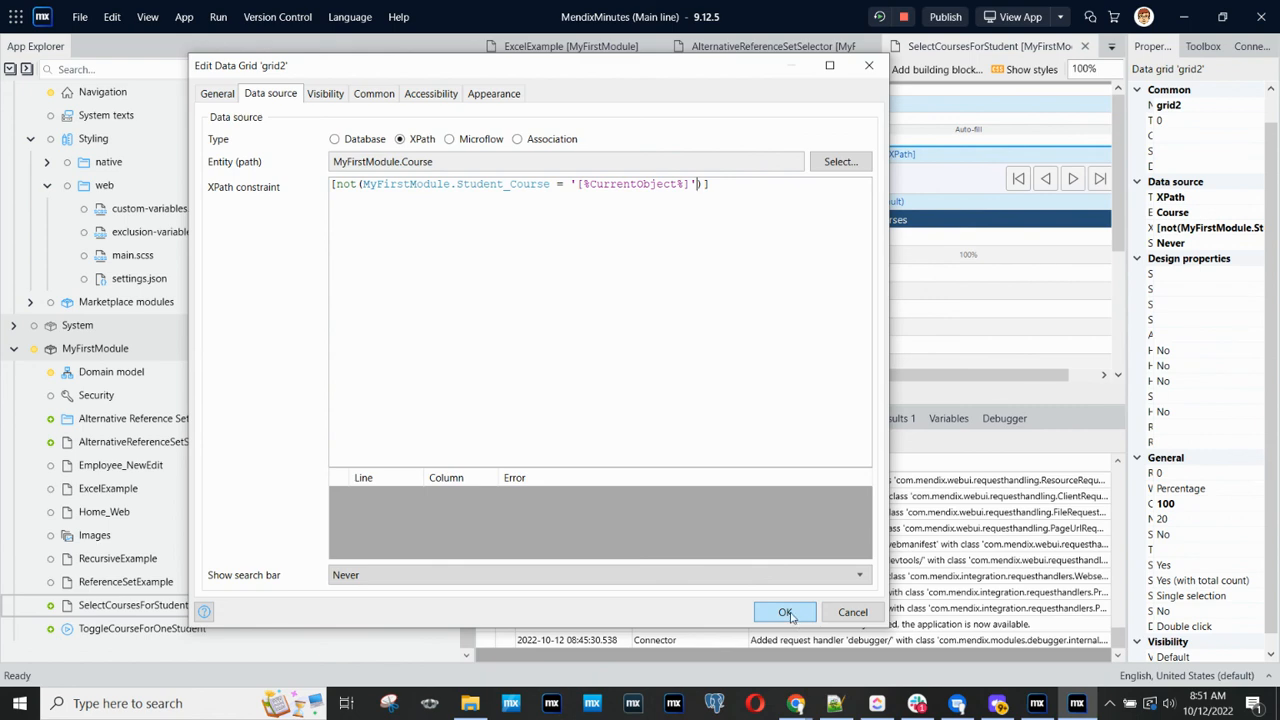
{"action": "left_click", "coordinate": [784, 612]}
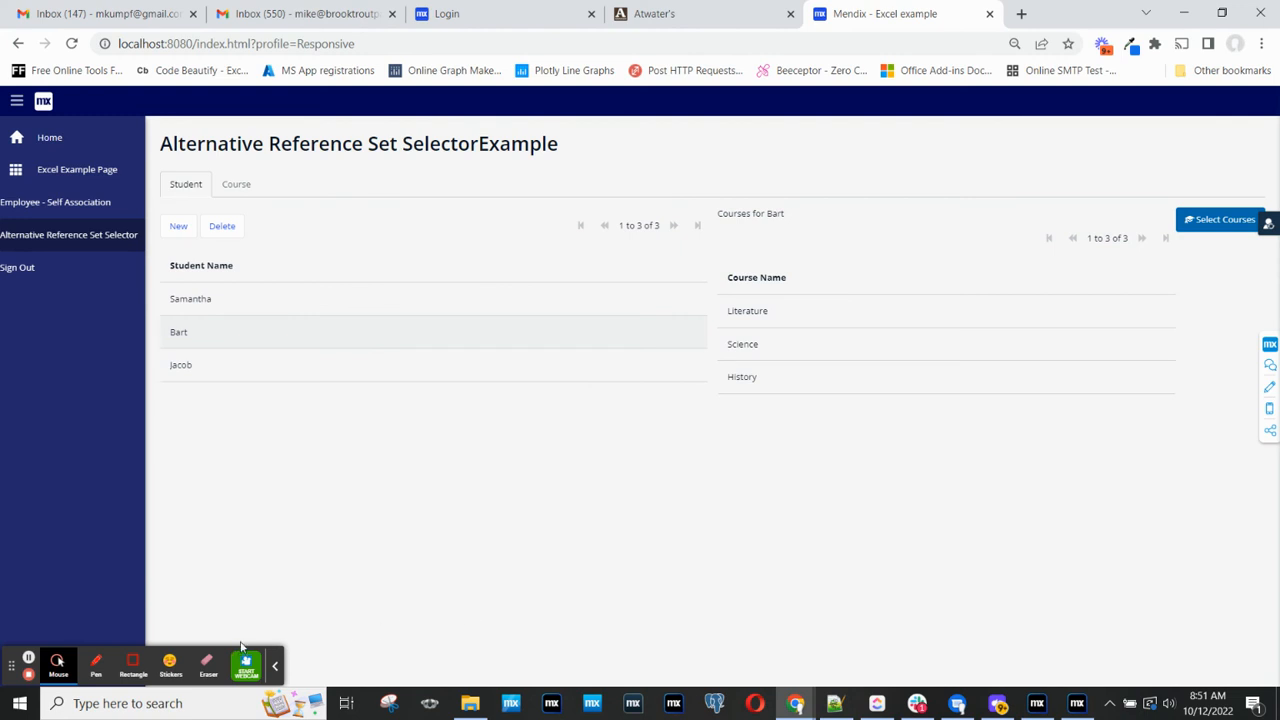
{"action": "mouse_move", "coordinate": [40, 672]}
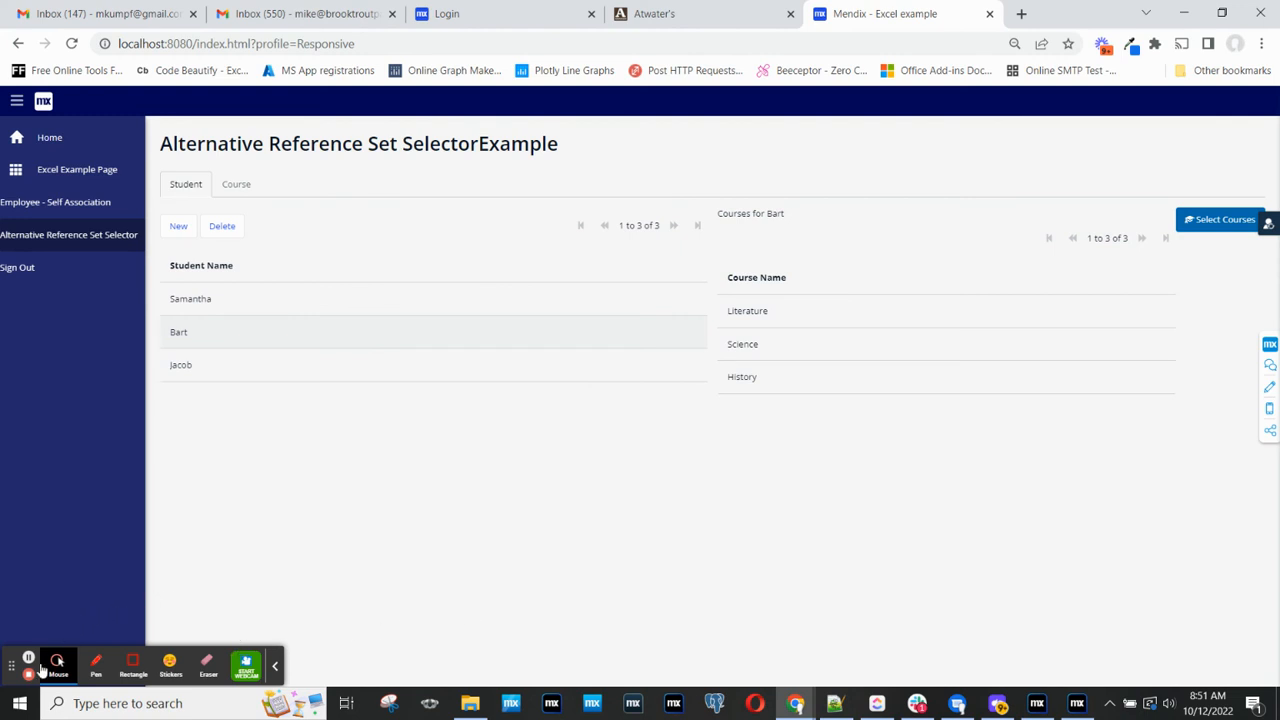